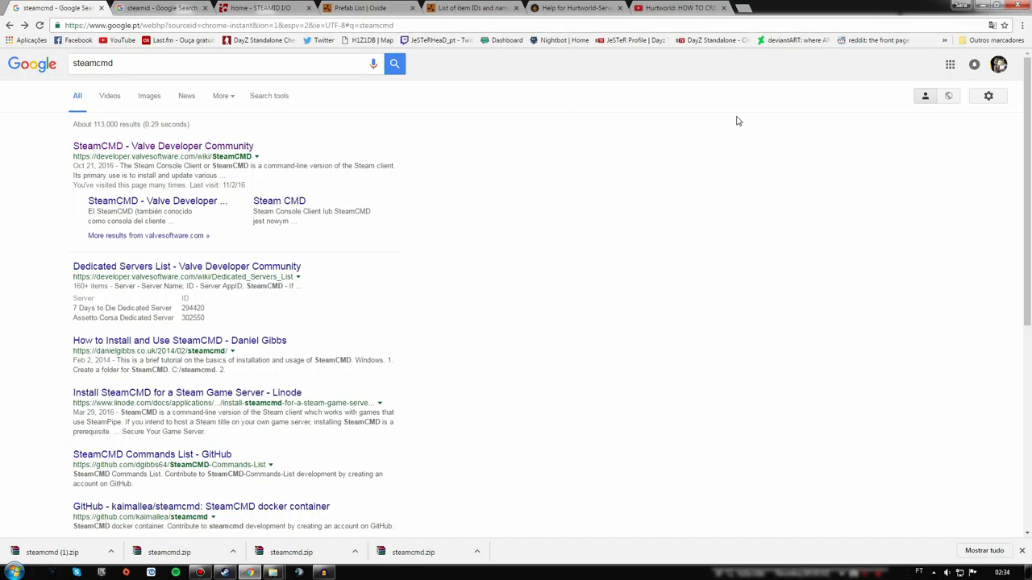
pyautogui.moveTo(734, 95)
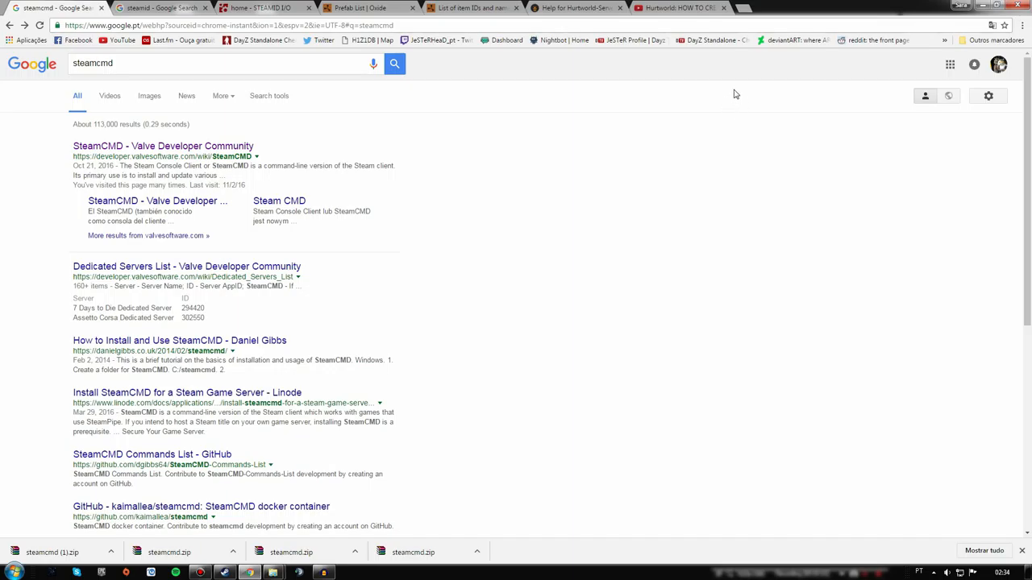
pyautogui.moveTo(671, 197)
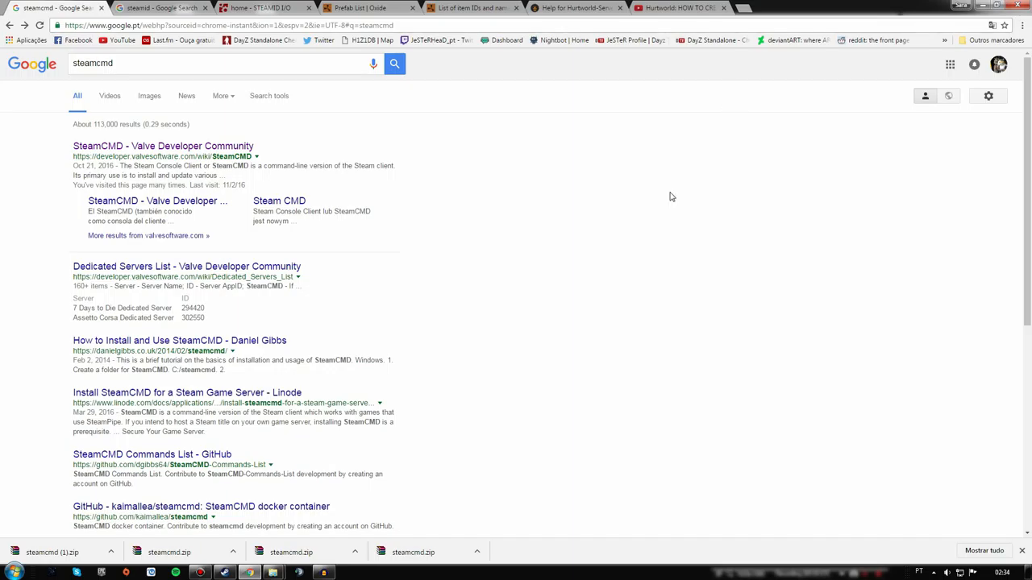
pyautogui.moveTo(545, 70)
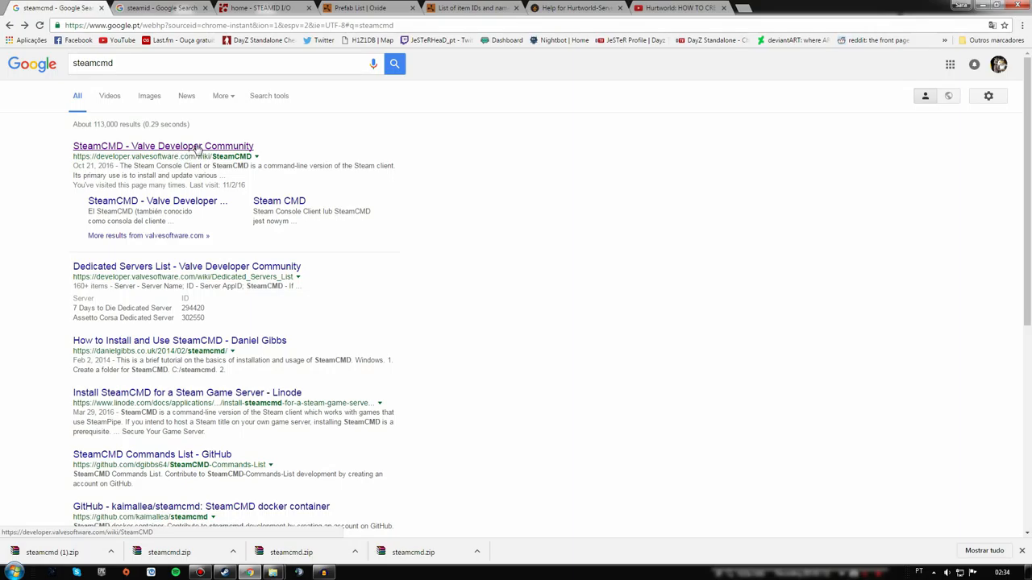
# Download the Windows steamcmd.zip from the Valve Developer Community SteamCMD wiki page
pyautogui.click(162, 146)
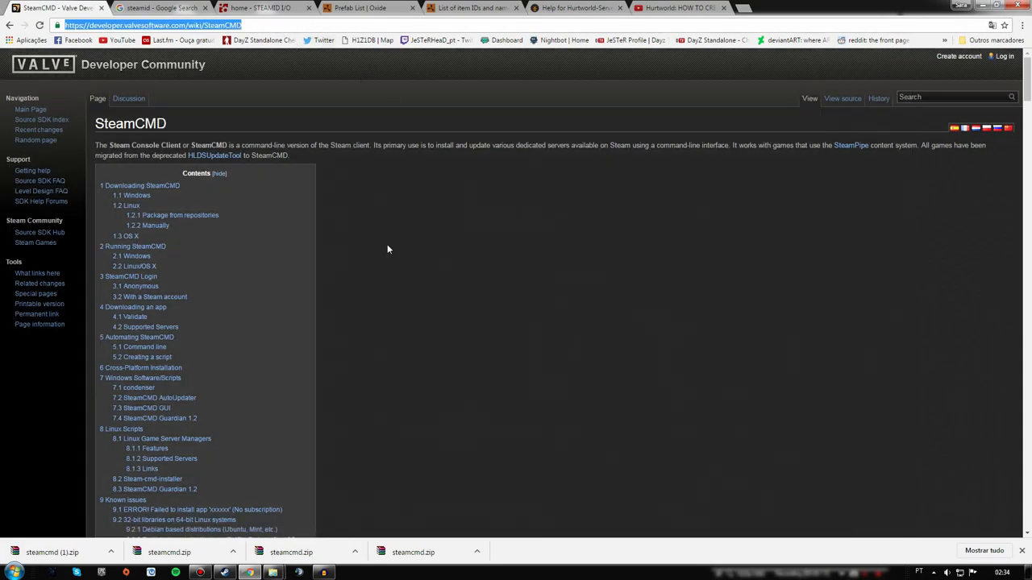
pyautogui.scroll(-3)
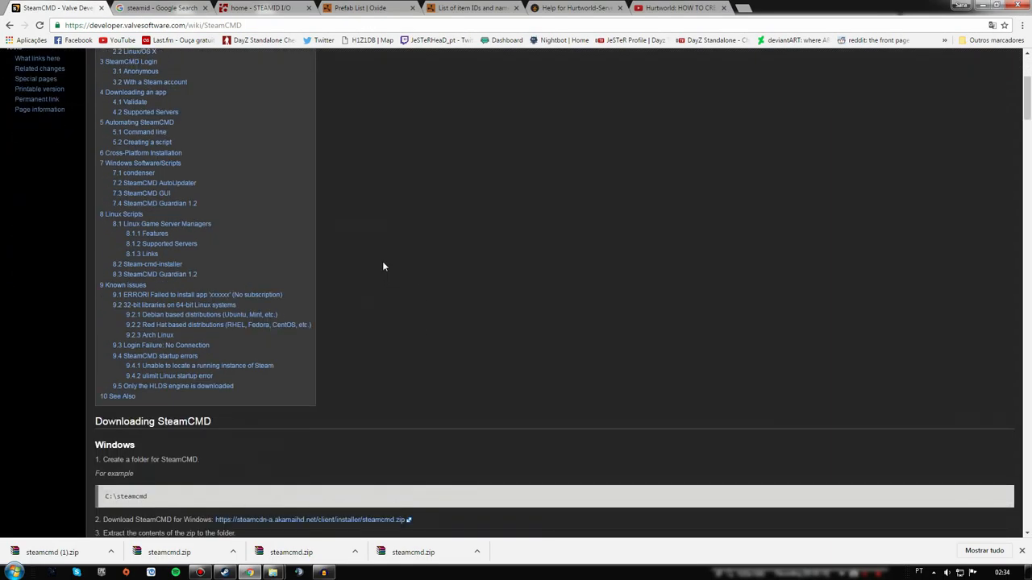
pyautogui.scroll(-3)
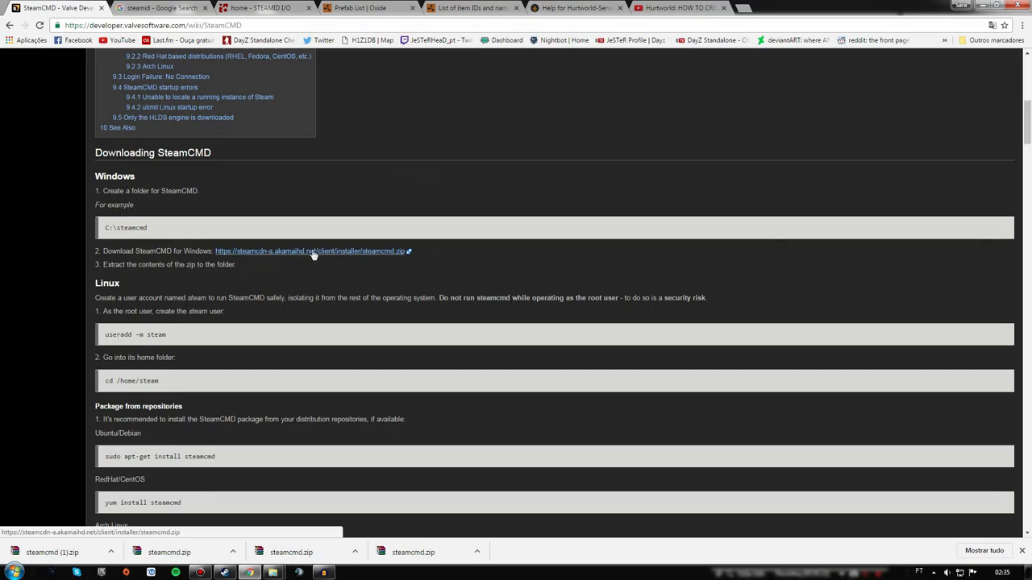
pyautogui.moveTo(351, 257)
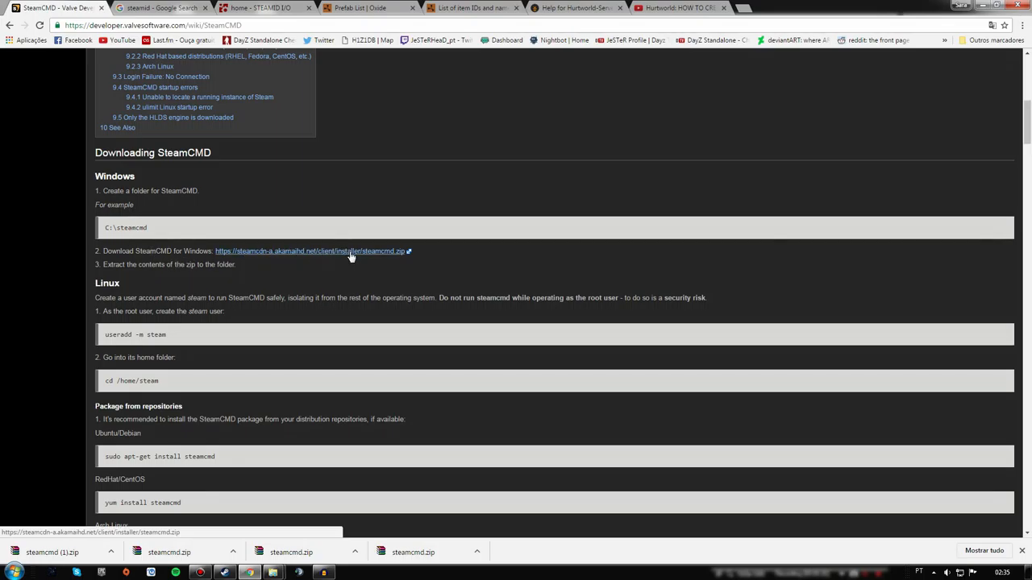
pyautogui.click(310, 251)
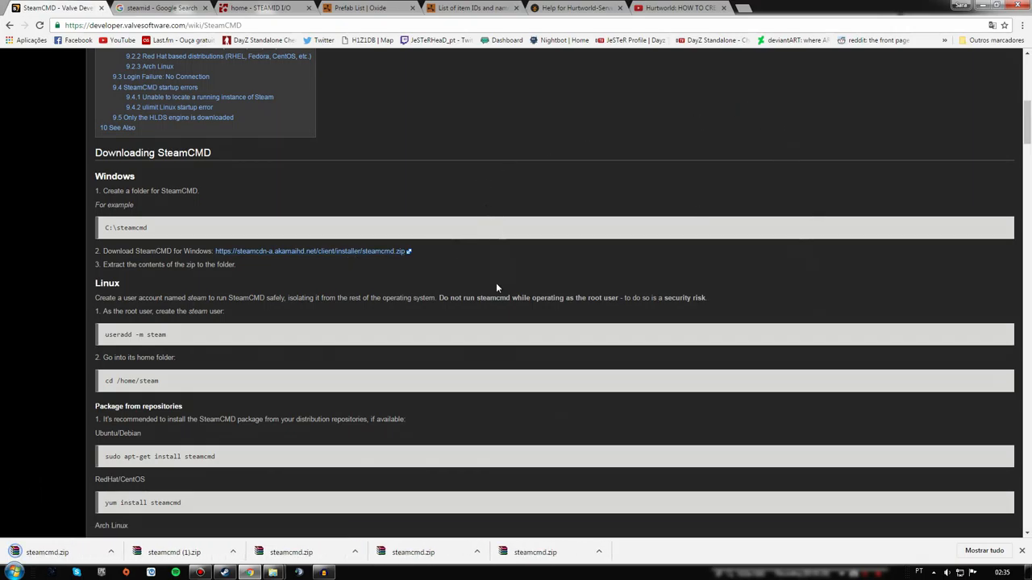
pyautogui.scroll(-3)
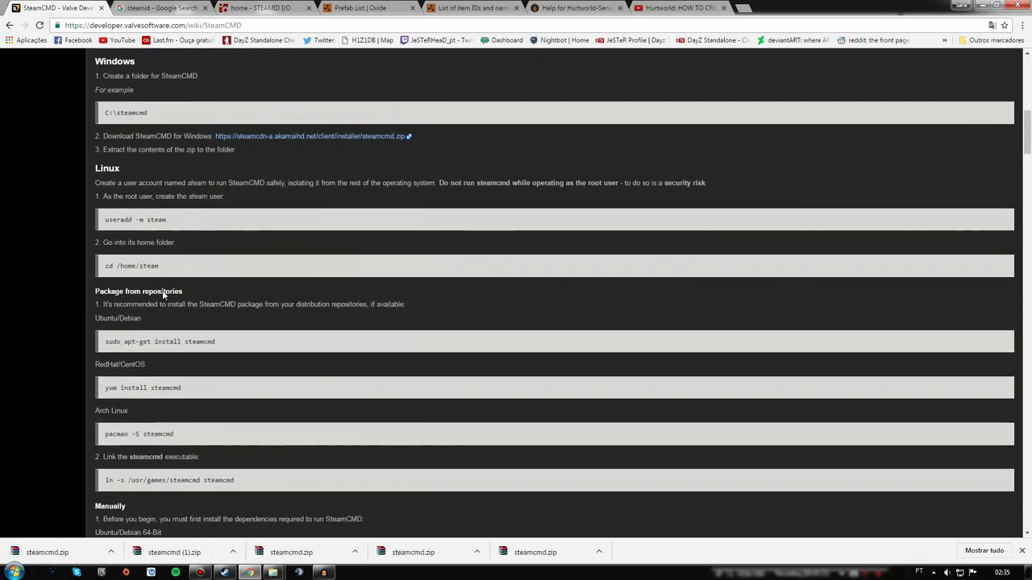
pyautogui.scroll(-3)
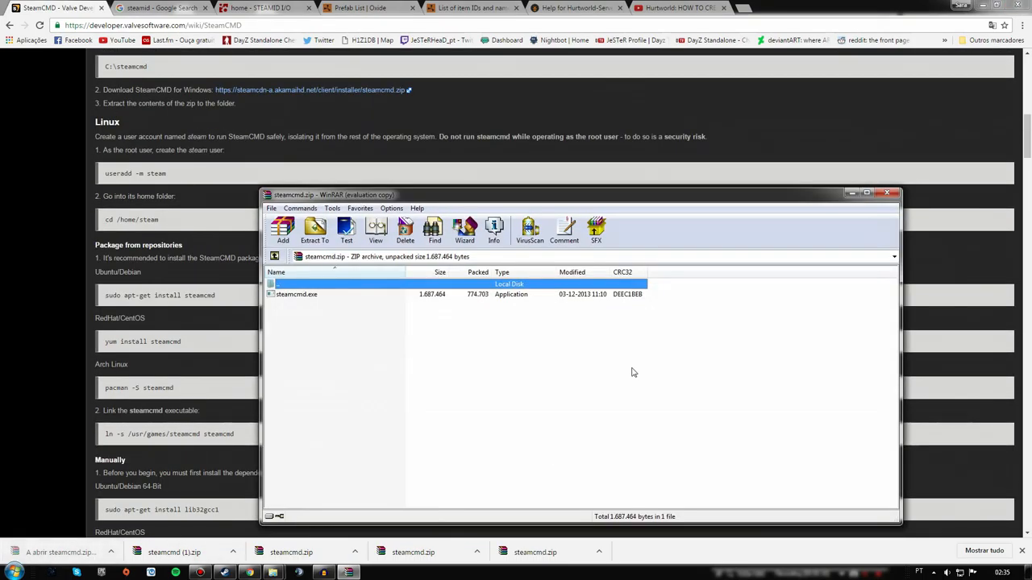
# Extract steamcmd.zip into Downloads\steamcmd, dismissing the WinRAR license reminder
pyautogui.click(314, 230)
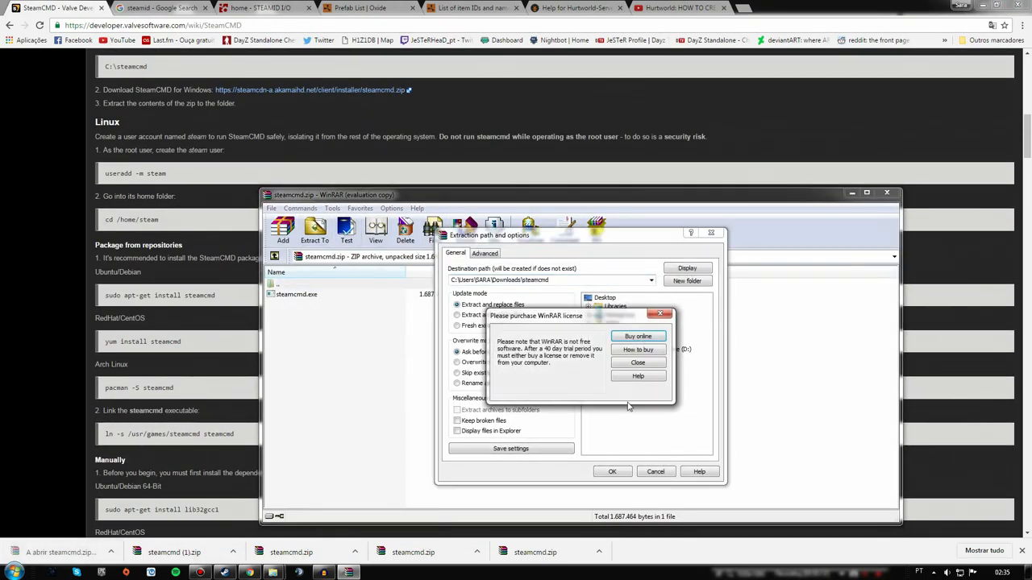
pyautogui.click(636, 362)
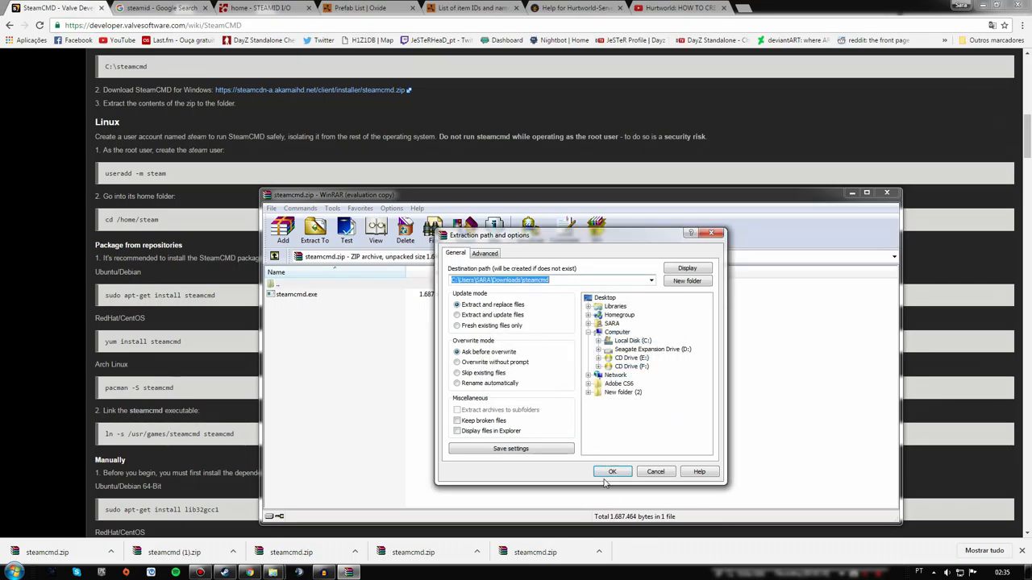
pyautogui.click(612, 472)
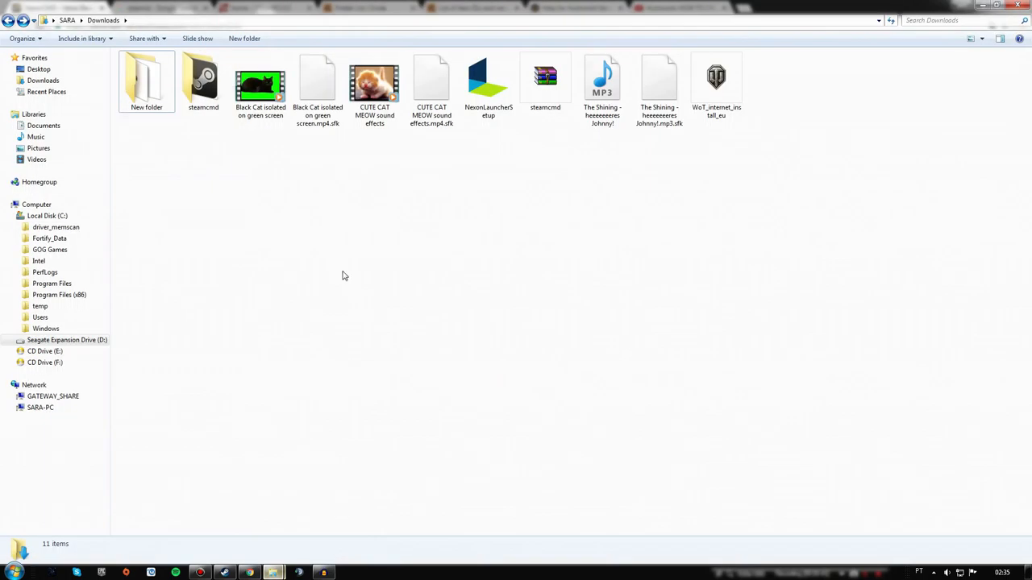
# Drag the steamcmd folder from Downloads onto Local Disk (C:) and open it
pyautogui.click(203, 80)
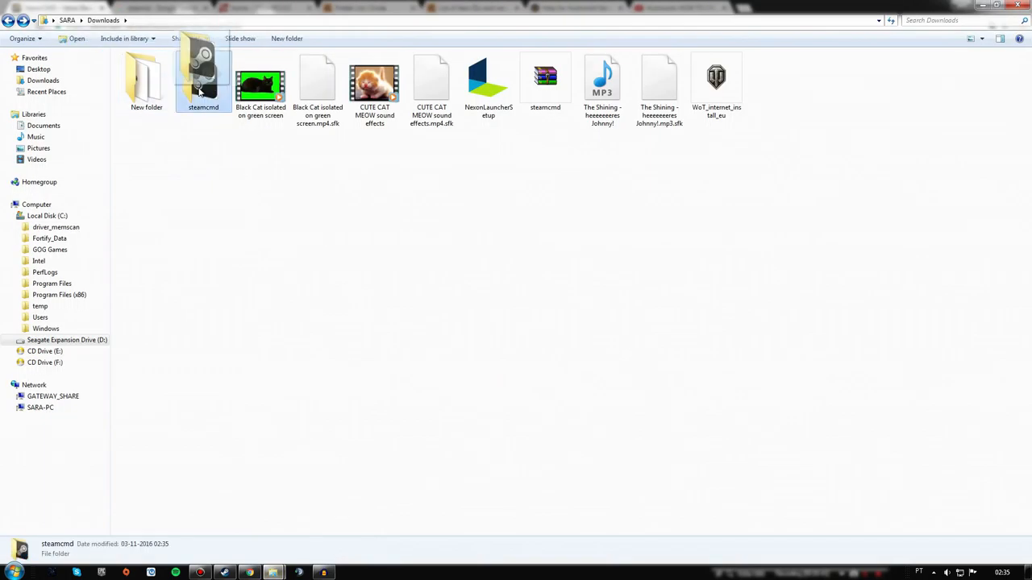
pyautogui.moveTo(203, 77); pyautogui.dragTo(151, 191)
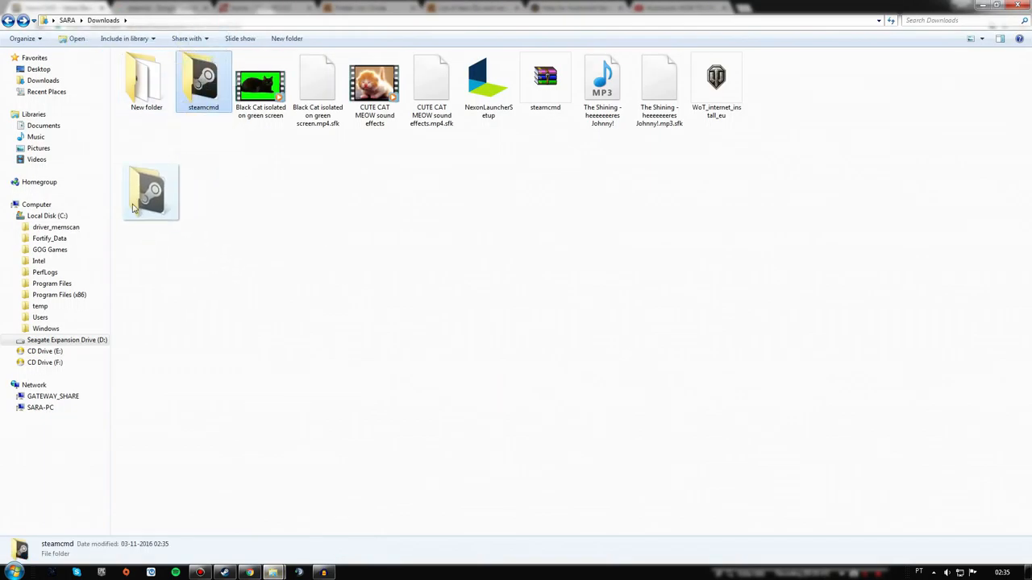
pyautogui.moveTo(150, 192); pyautogui.dragTo(53, 216)
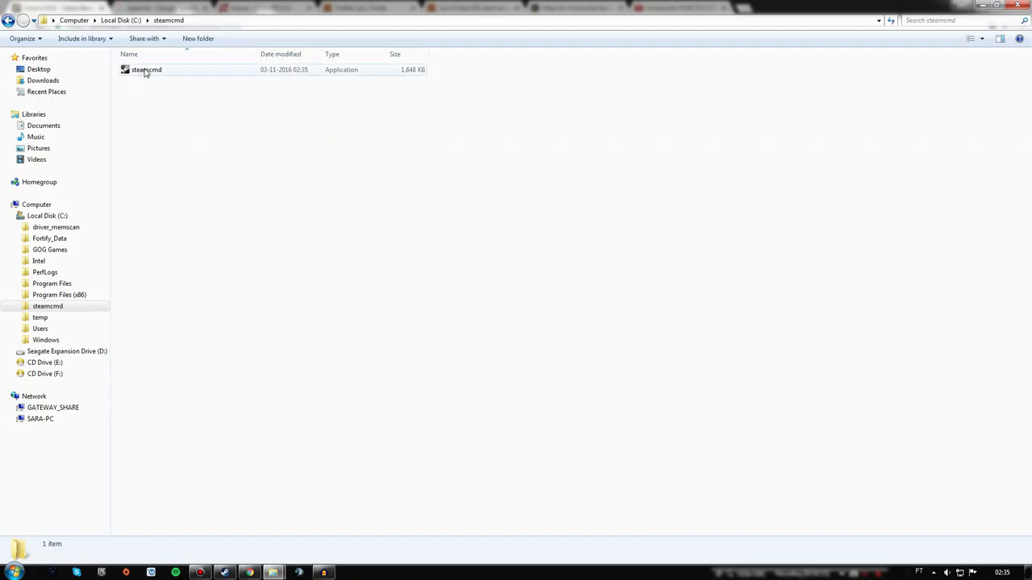
# Run steamcmd.exe past the security warning and let it update to the Steam prompt
pyautogui.doubleClick(146, 69)
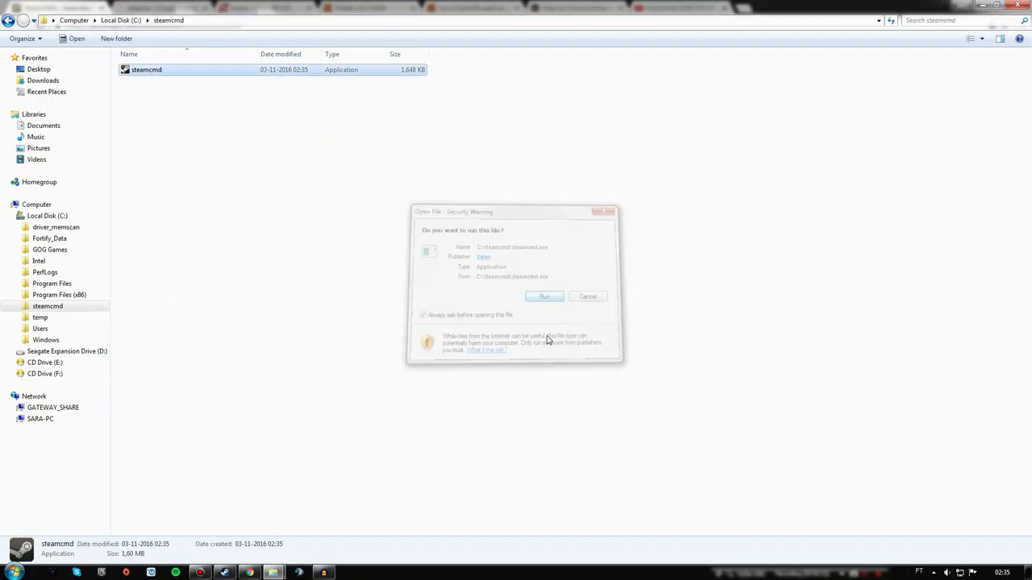
pyautogui.click(544, 296)
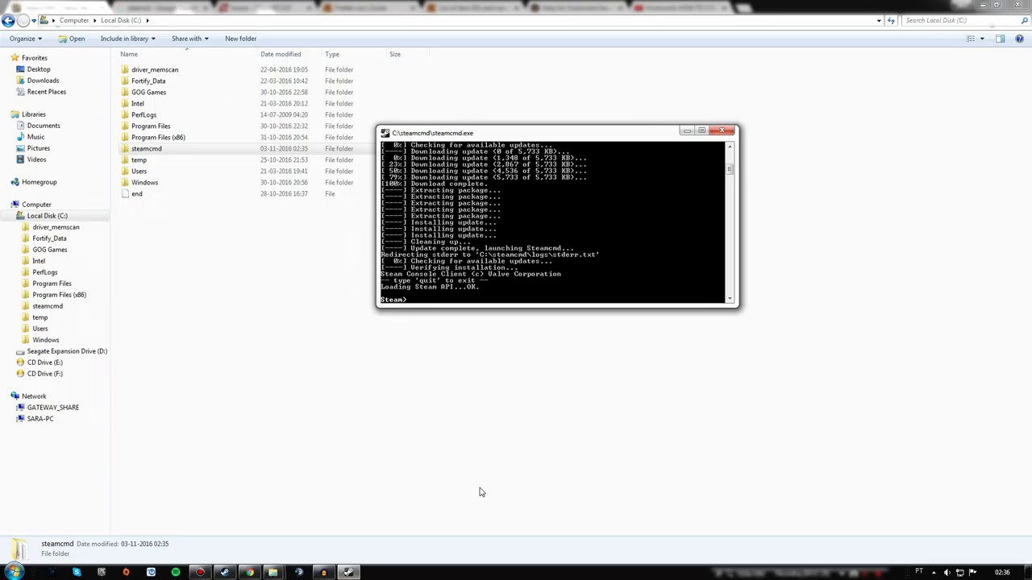
# Run force_install_dir C:\HurtworldServer, then log in anonymously
pyautogui.write('force_install_dir')
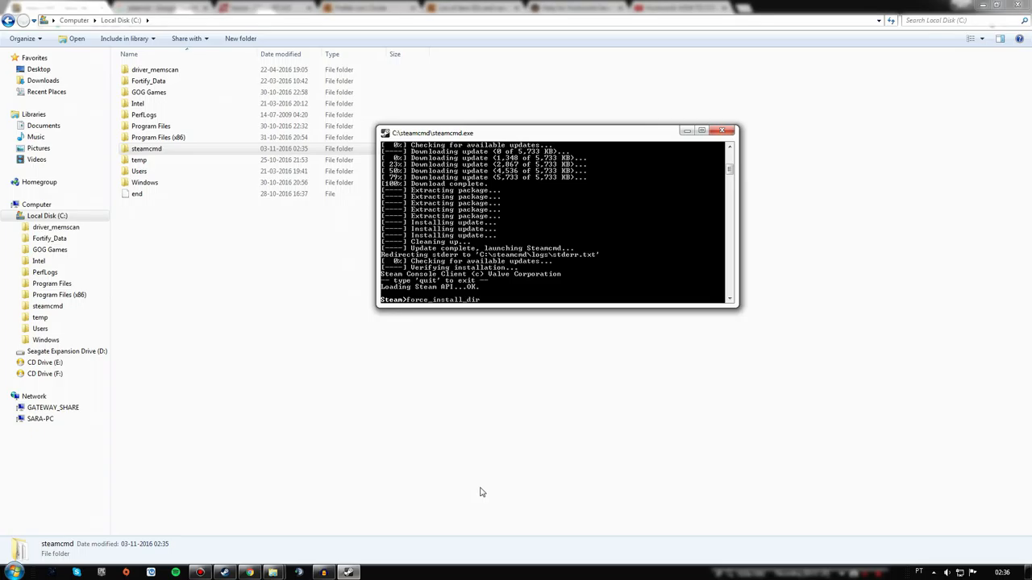
pyautogui.write('C:\\')
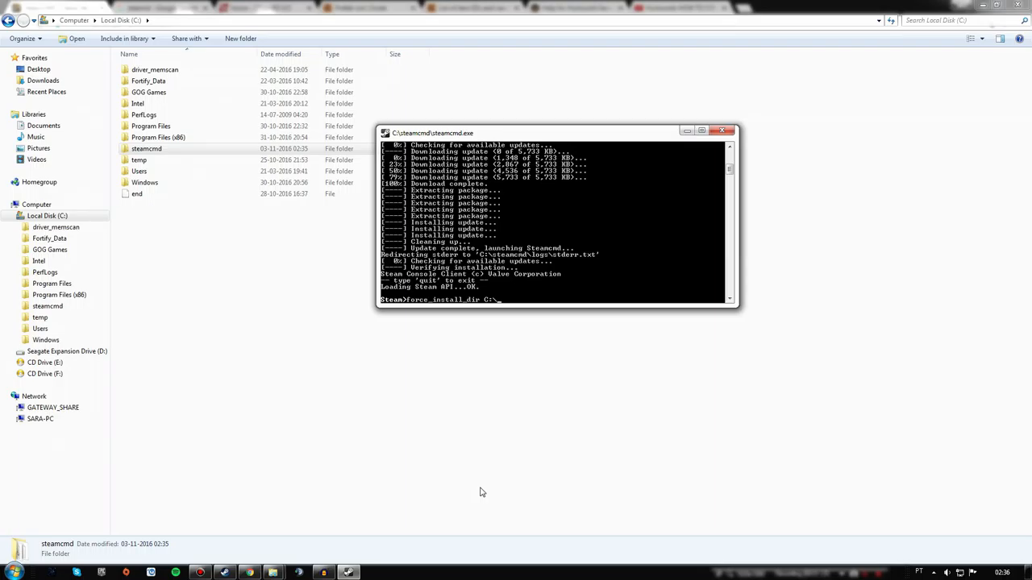
pyautogui.write('HurtworldS')
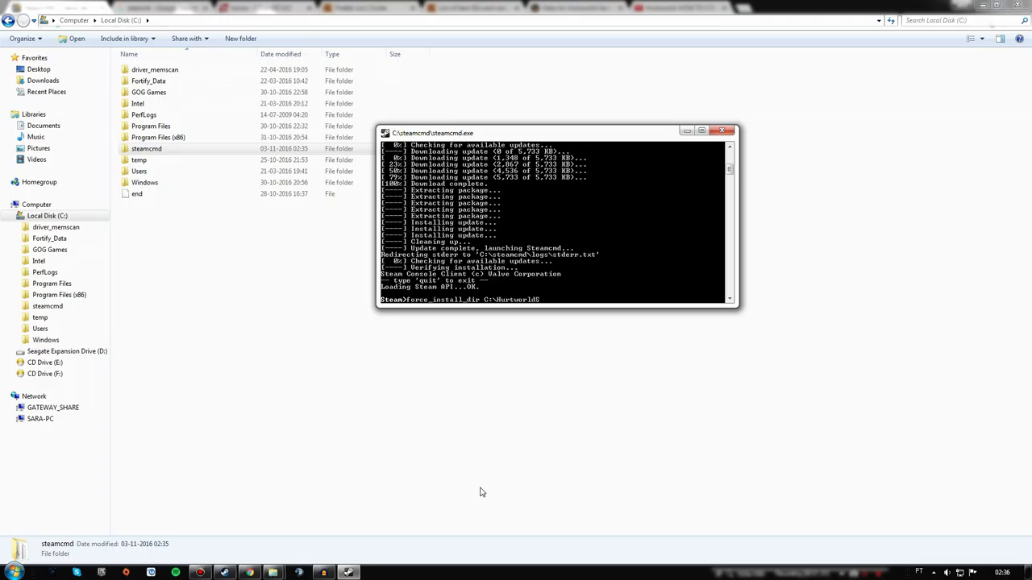
pyautogui.write('erver')
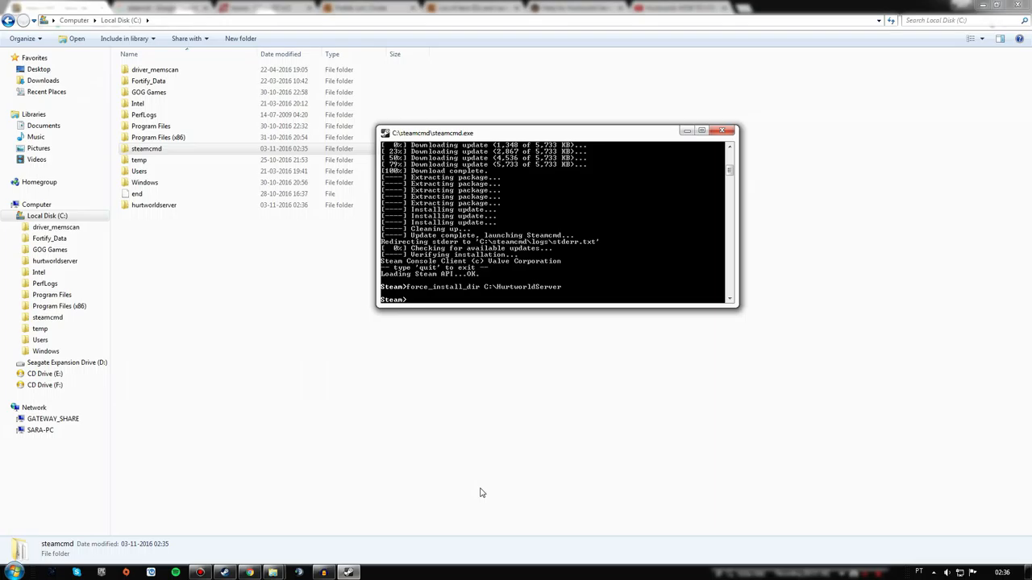
pyautogui.write('login anonymous')
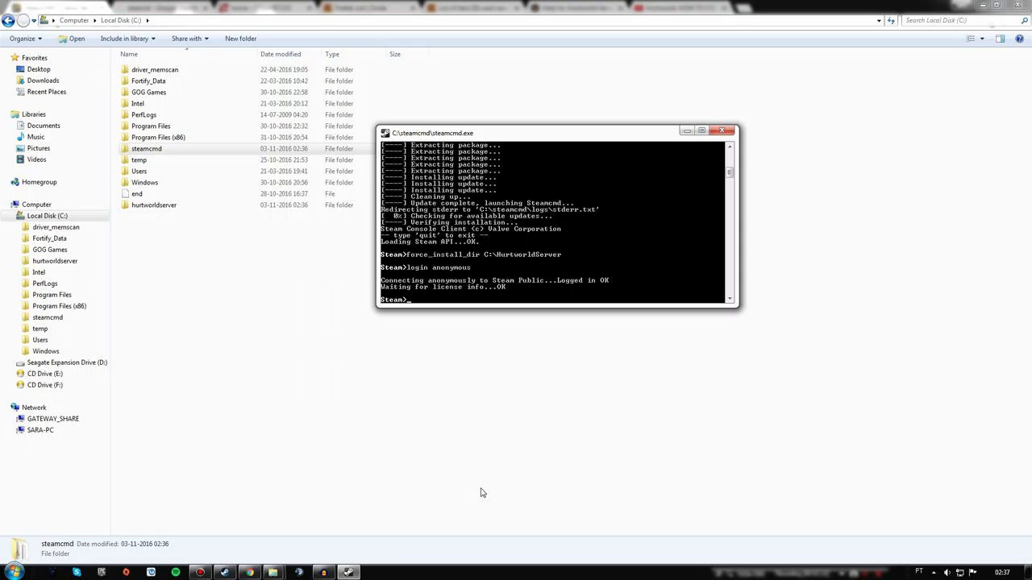
# Run app_update 405100 validate to download about 906 MB of Hurtworld server files
pyautogui.write('app_update 405')
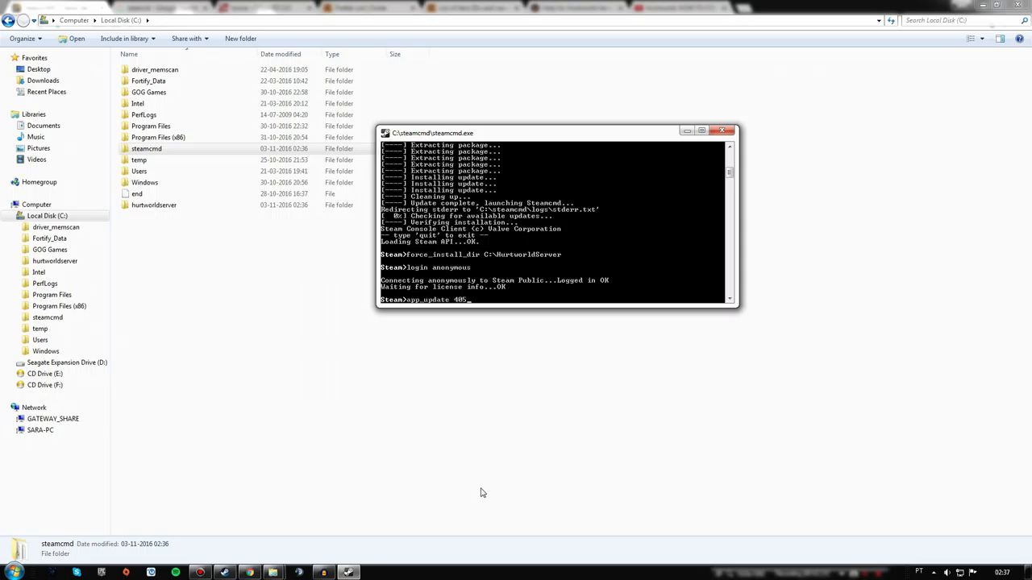
pyautogui.write('100 vali')
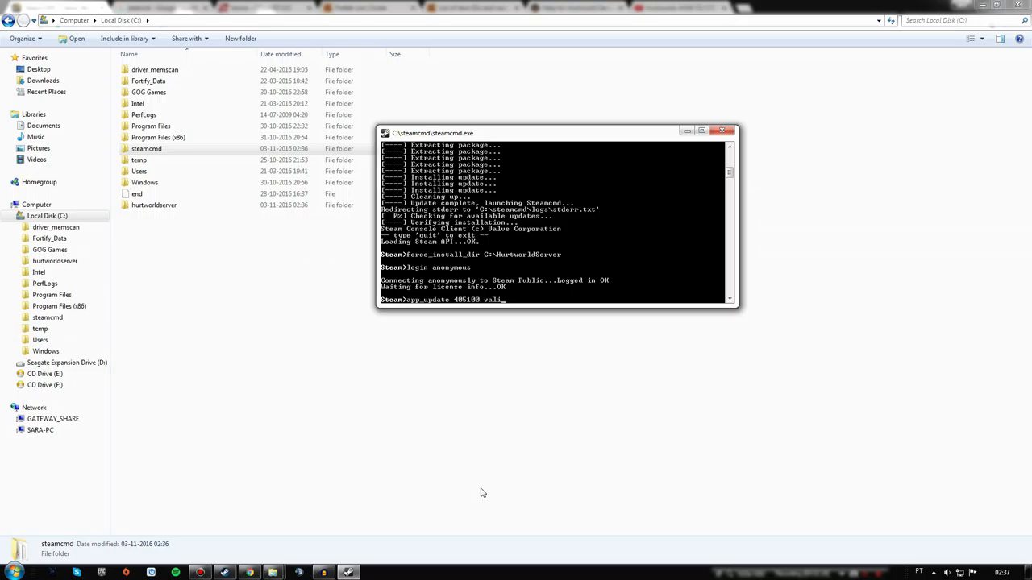
pyautogui.write('date')
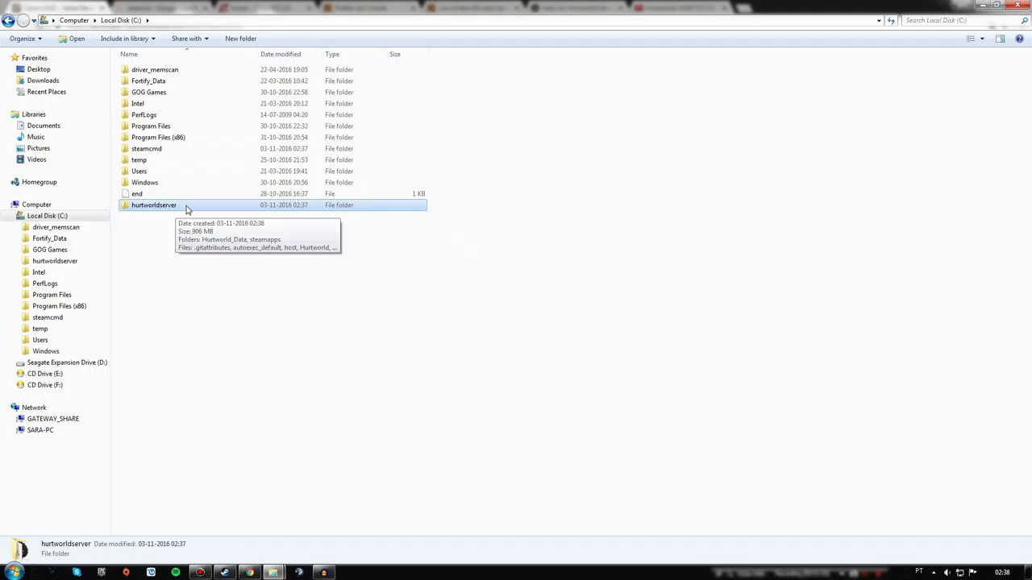
# Browse C:\hurtworldserver's 14 items, including the Hurtworld application and host batch file
pyautogui.doubleClick(153, 205)
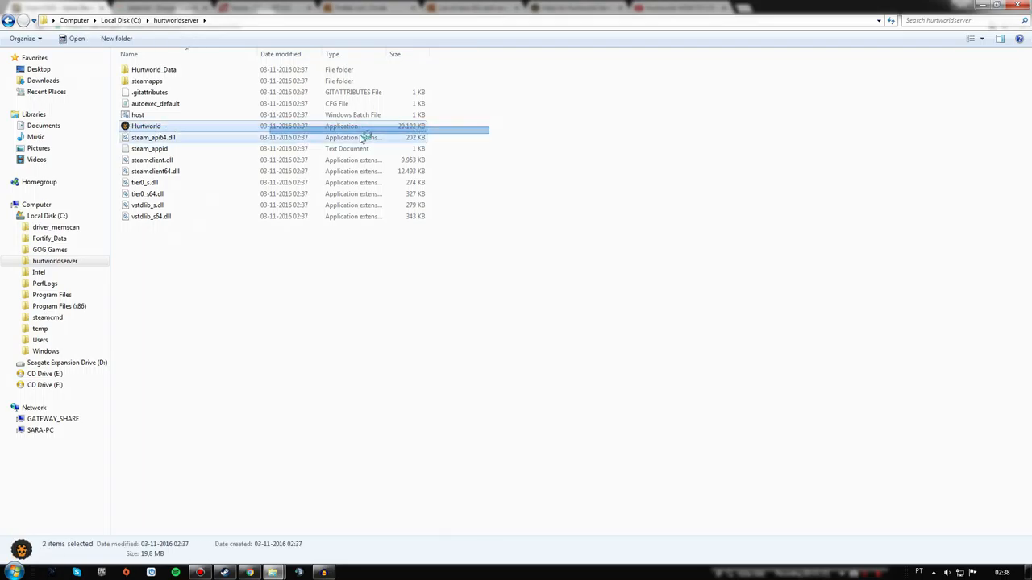
pyautogui.click(145, 126)
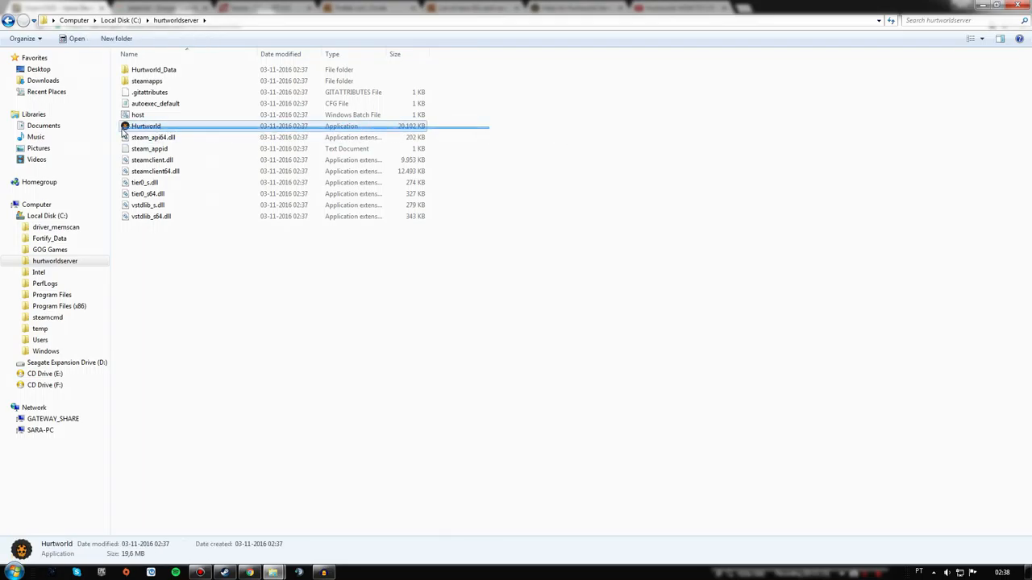
pyautogui.moveTo(166, 129)
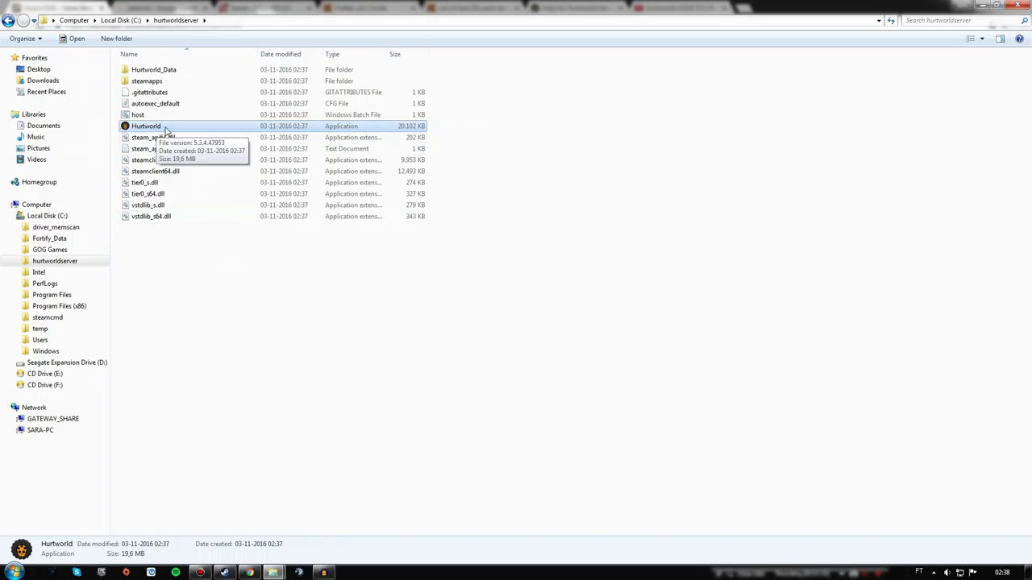
pyautogui.moveTo(326, 129)
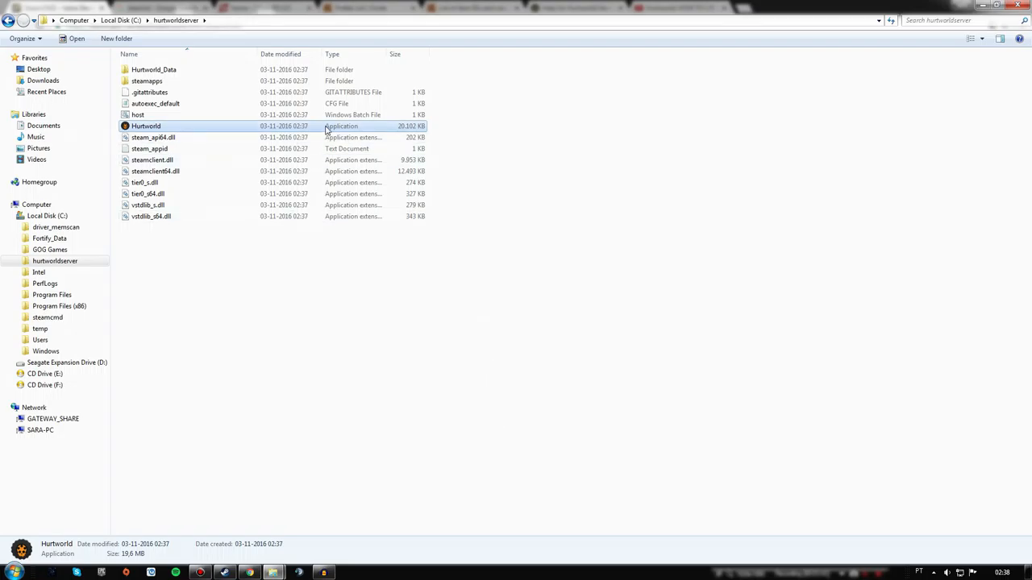
pyautogui.click(268, 401)
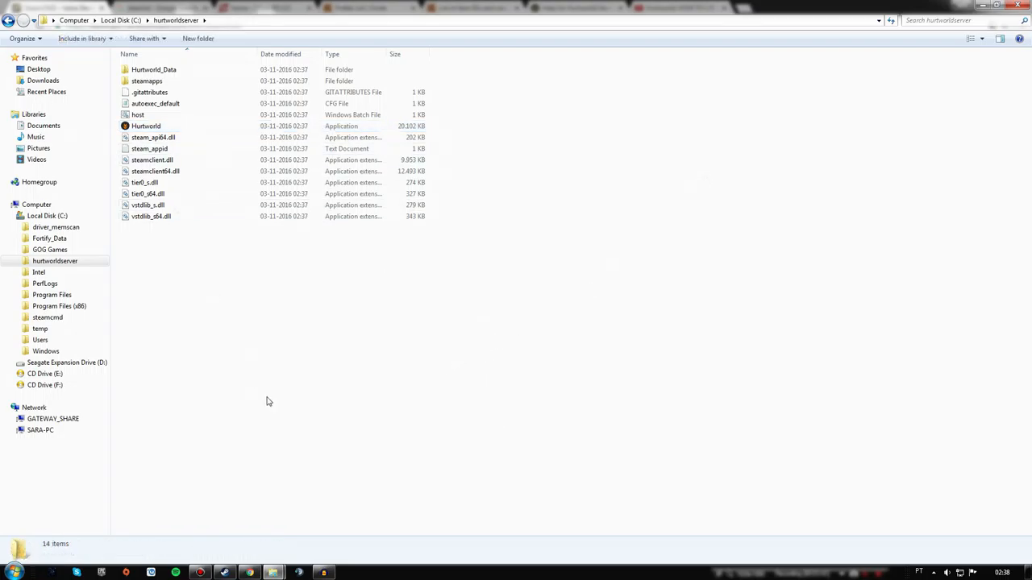
pyautogui.moveTo(216, 355)
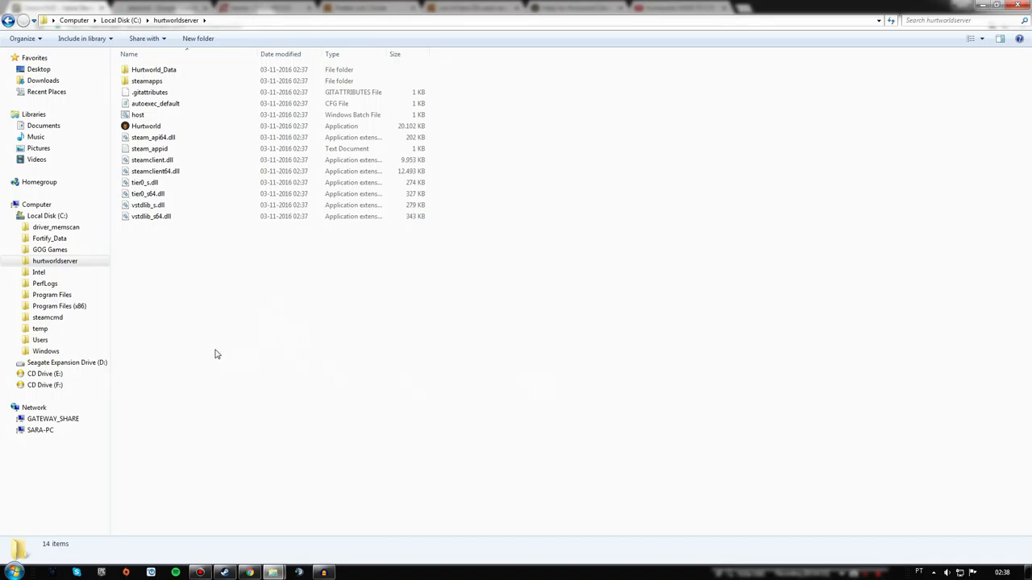
pyautogui.click(137, 114)
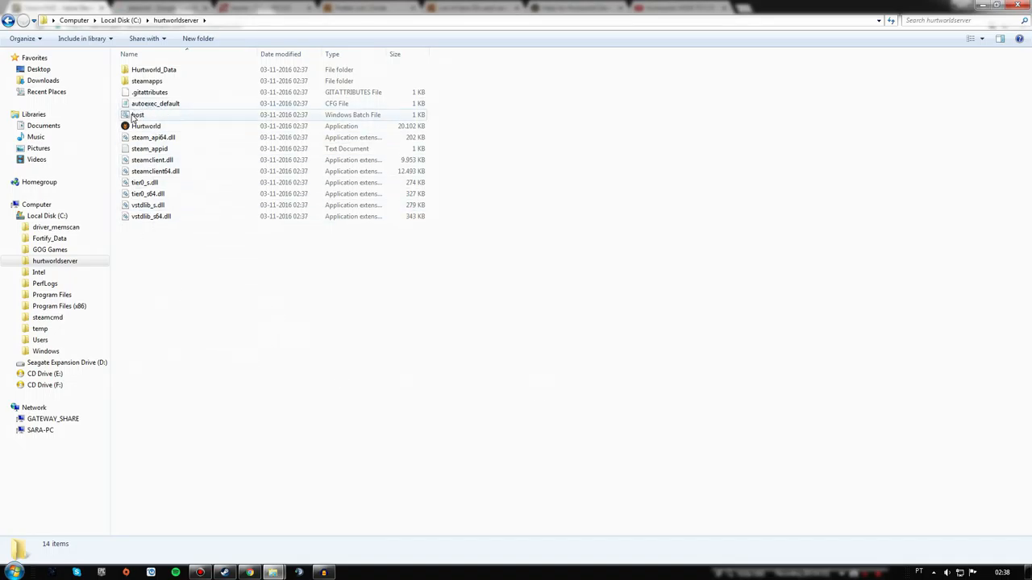
# In host.bat, replace Unconfigured with a test server name and add ;addadmin after host 12871
pyautogui.rightClick(137, 115)
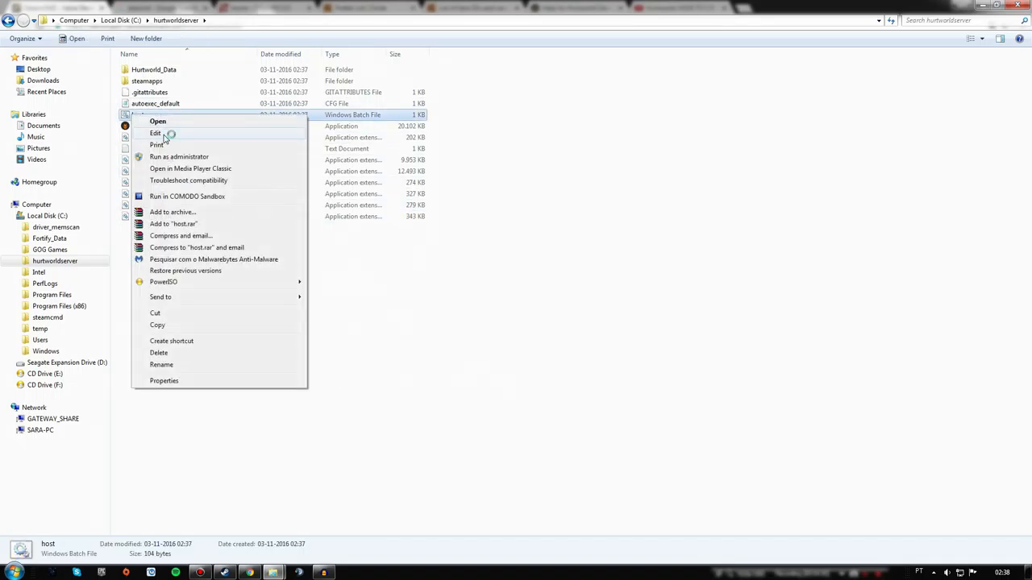
pyautogui.click(154, 133)
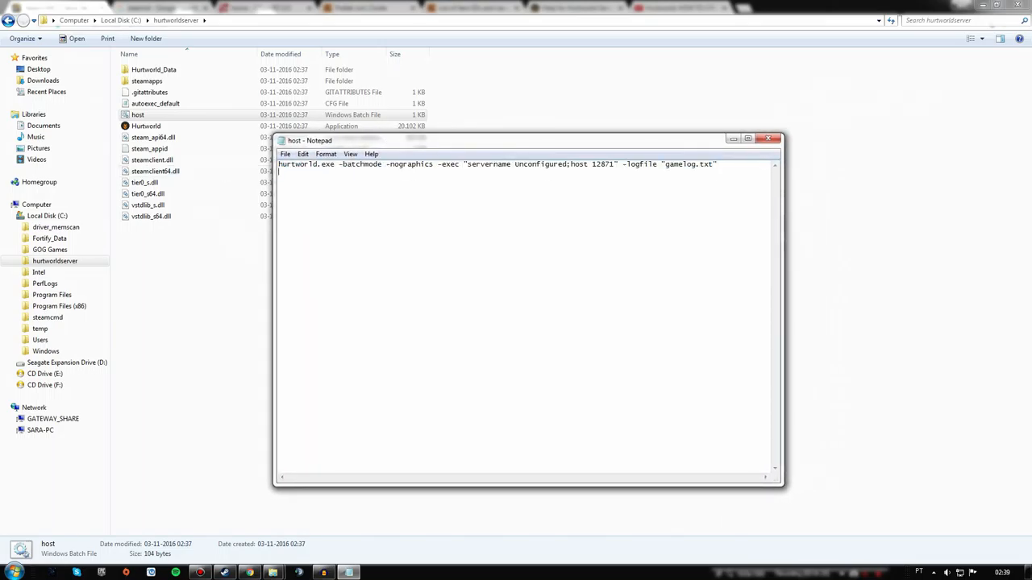
pyautogui.doubleClick(540, 163)
pyautogui.write("Jester'S Test Server")
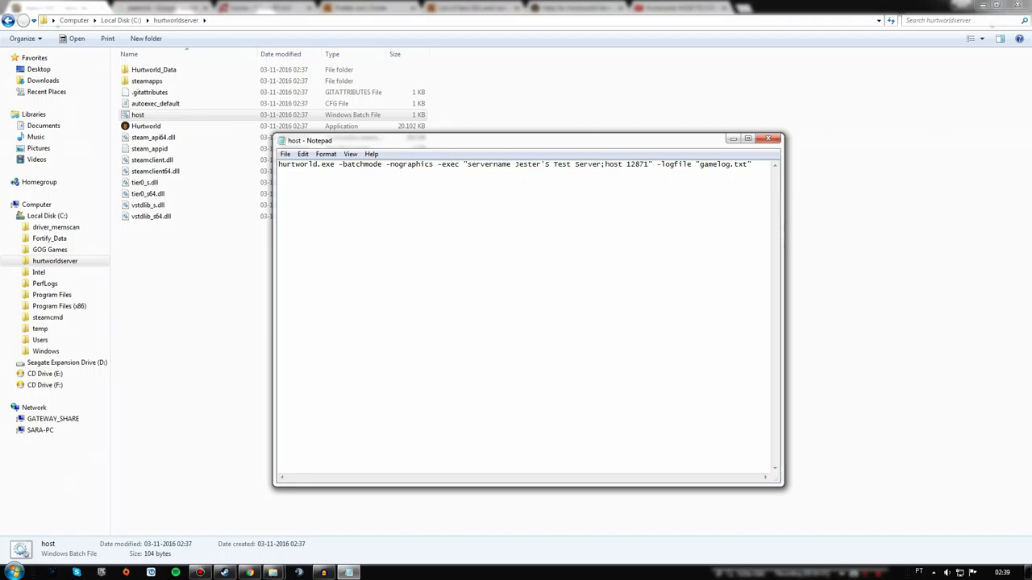
pyautogui.write('a')
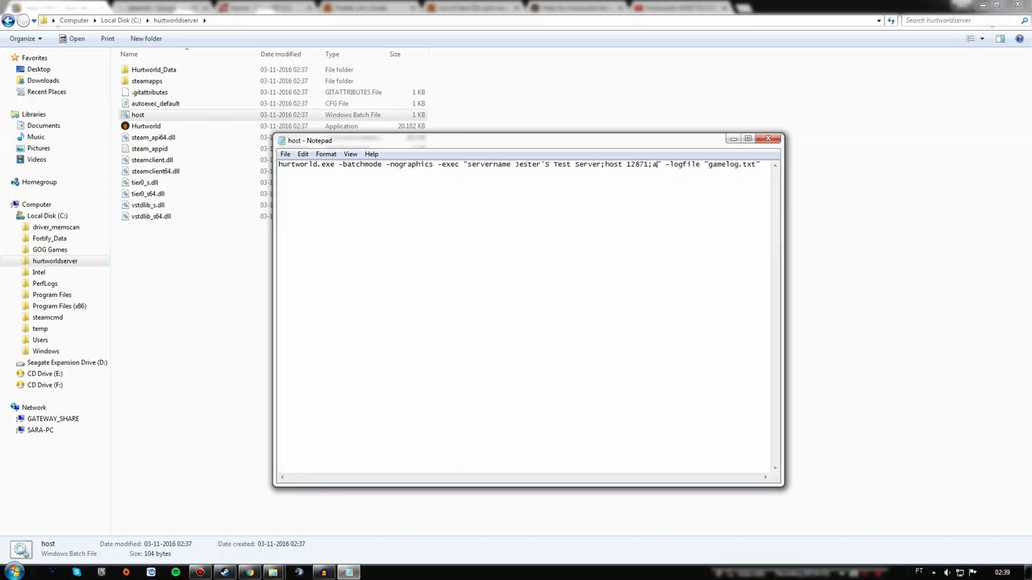
pyautogui.write('ddadmin')
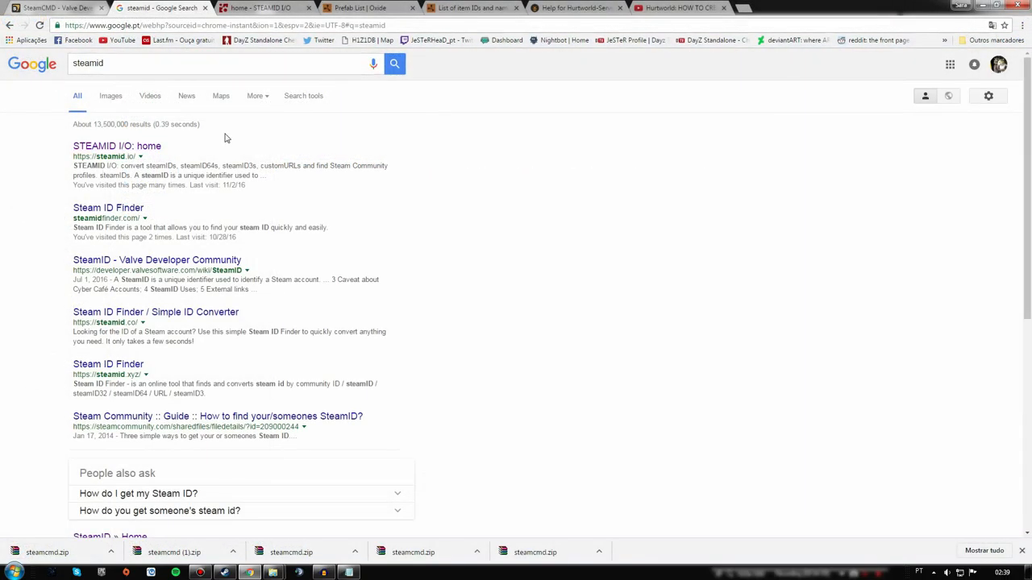
# Look up the profile WilDJeSTeR on steamid.io and copy its steamID64
pyautogui.scroll(-3)
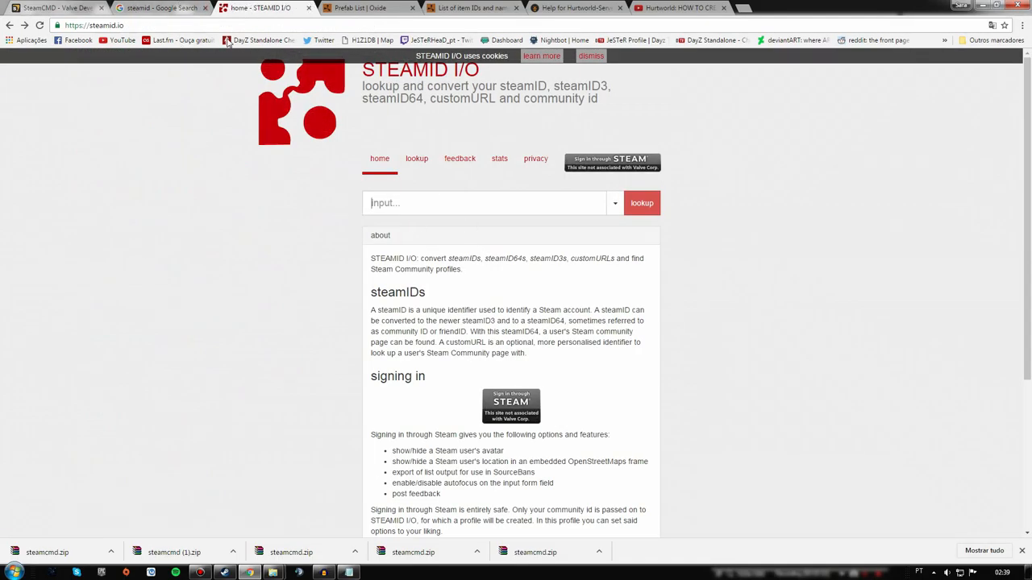
pyautogui.click(484, 202)
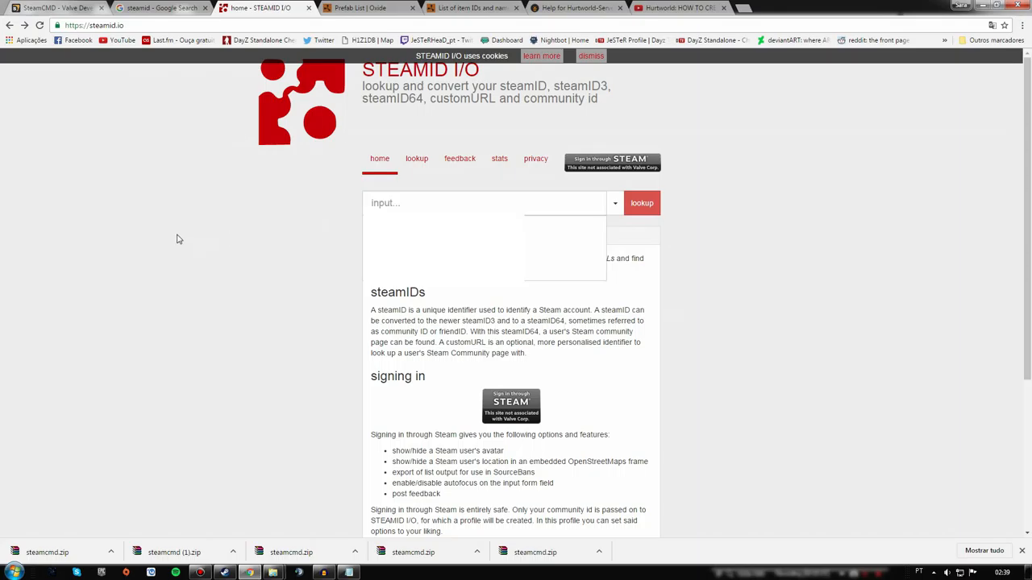
pyautogui.write('WilDJeSTeR')
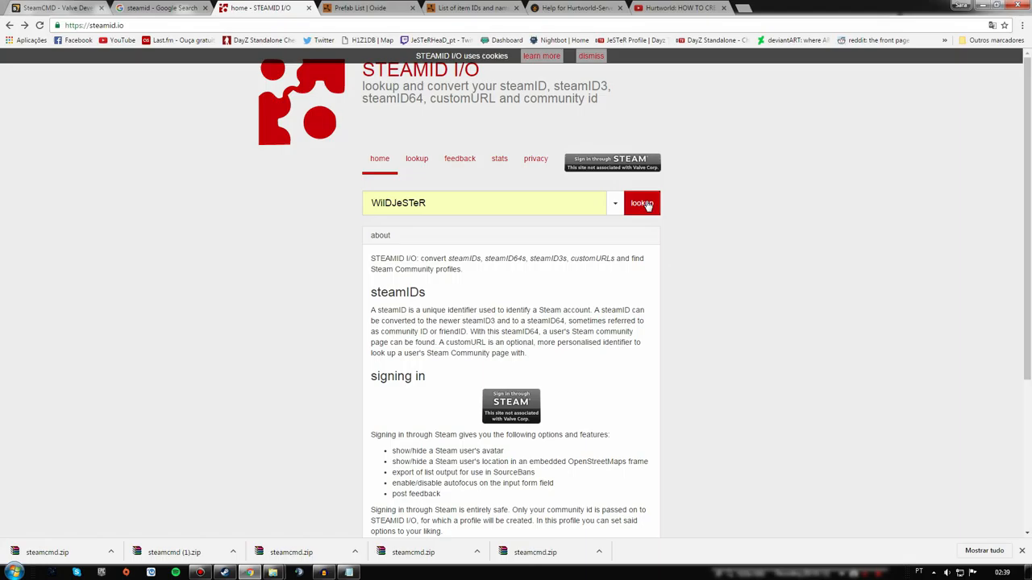
pyautogui.click(642, 202)
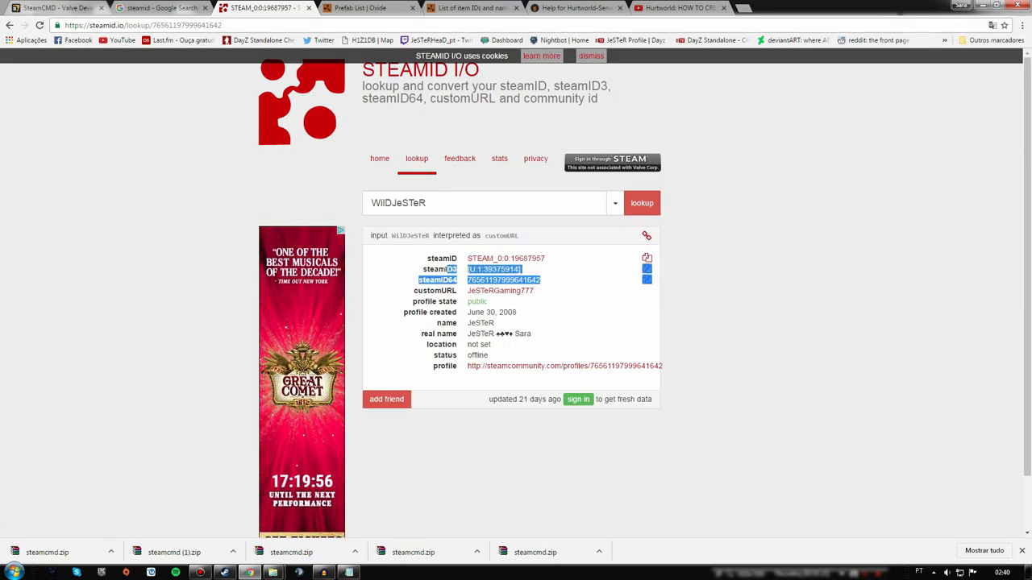
pyautogui.rightClick(502, 280)
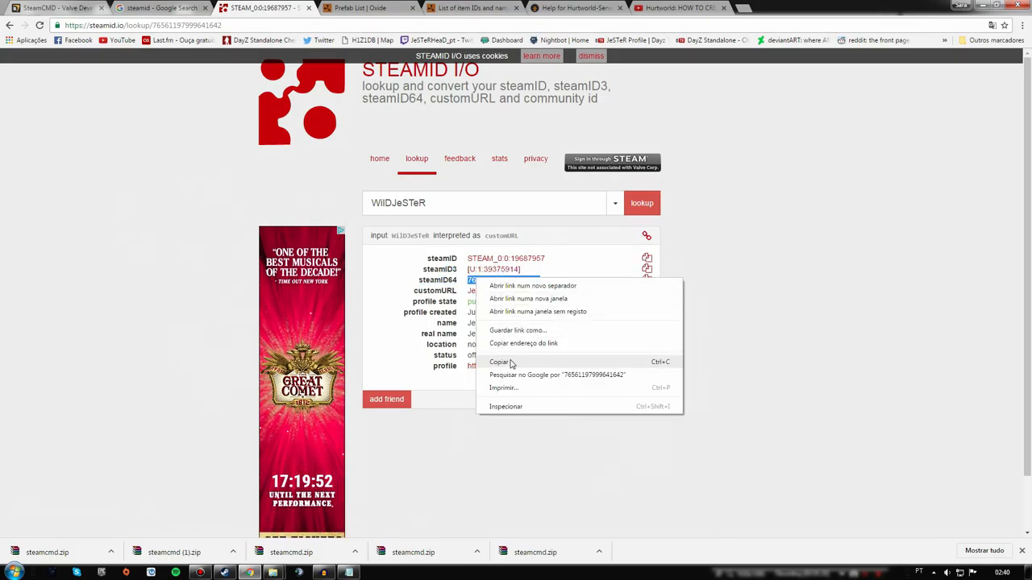
pyautogui.click(500, 361)
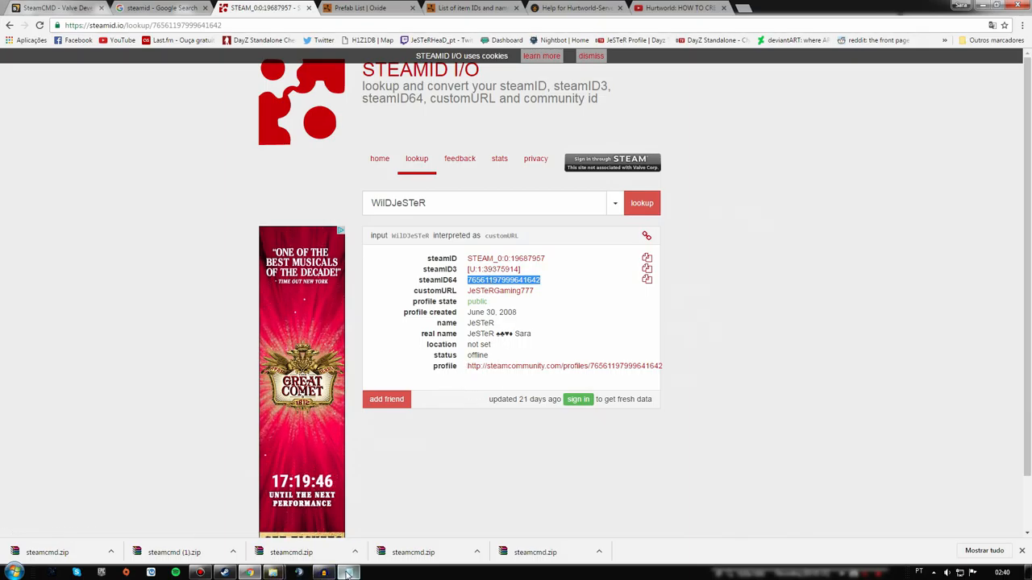
pyautogui.click(348, 572)
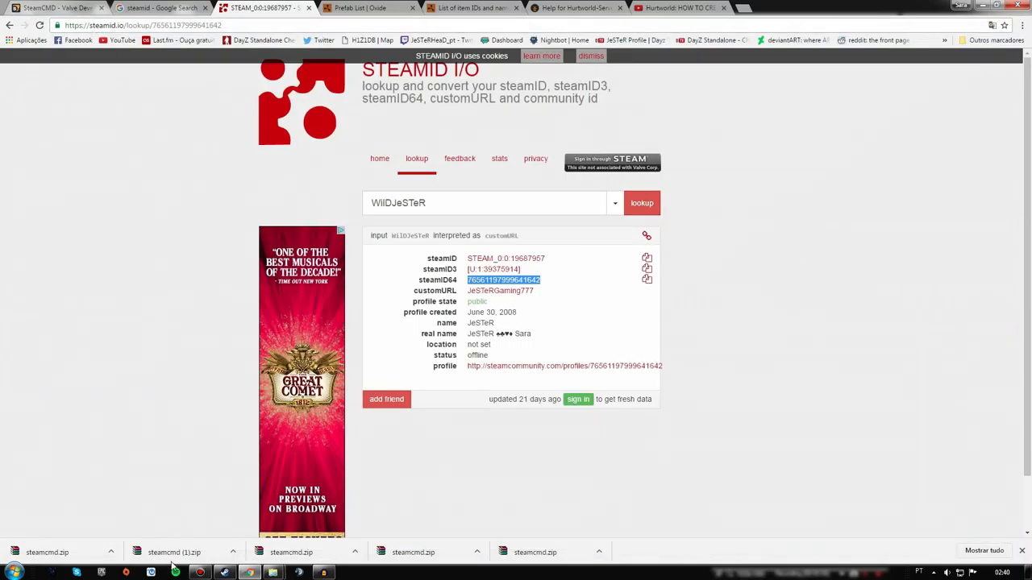
# Delete the 'quit 86400' line from autoexec_default and save the file
pyautogui.click(272, 572)
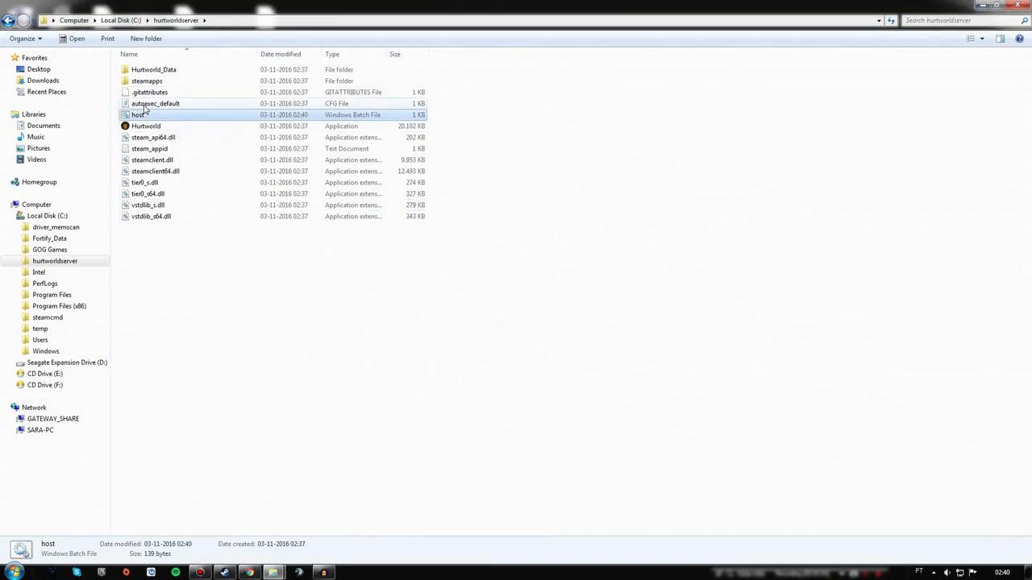
pyautogui.doubleClick(154, 103)
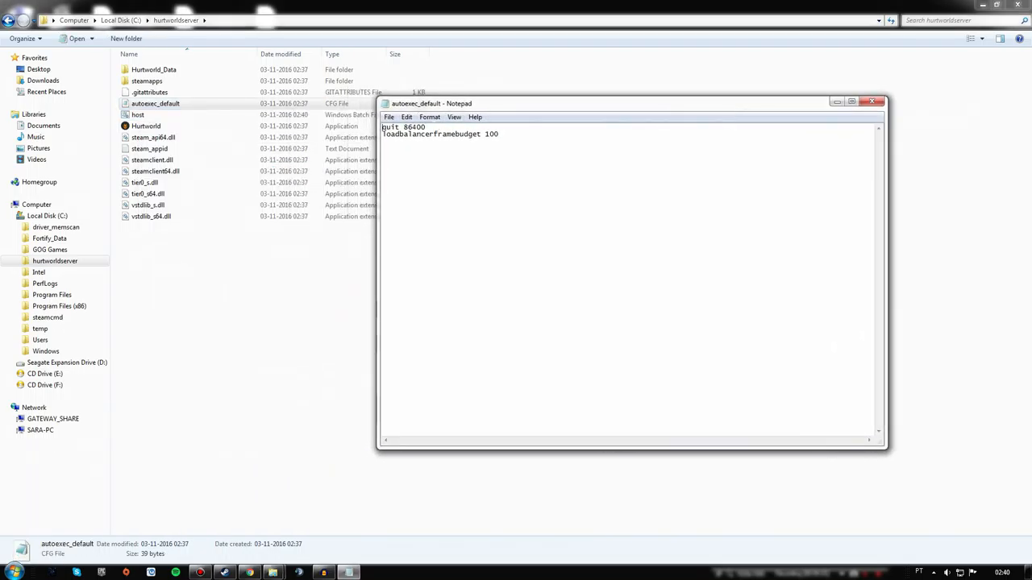
pyautogui.doubleClick(403, 127)
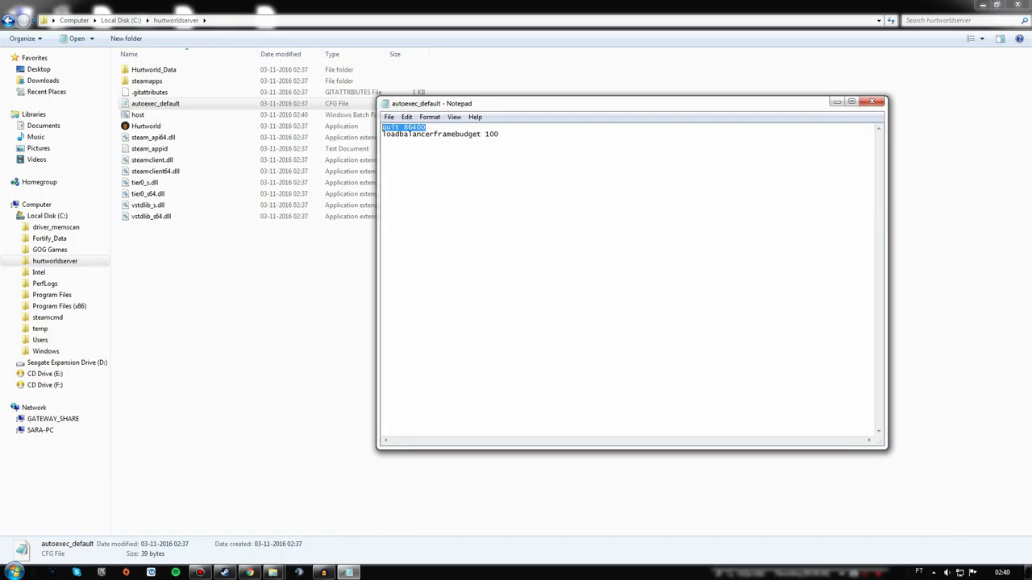
pyautogui.press('Delete')
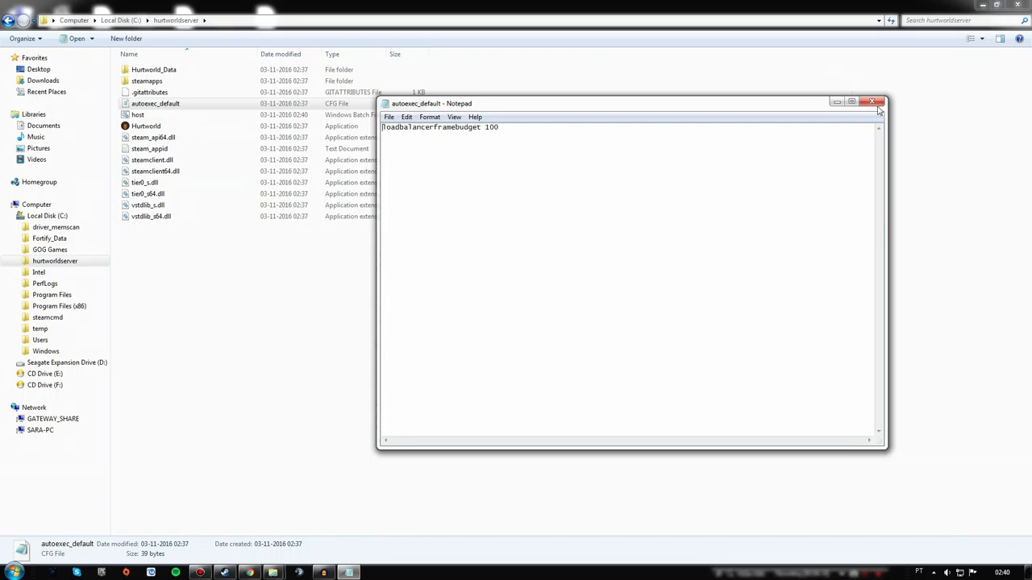
pyautogui.click(871, 102)
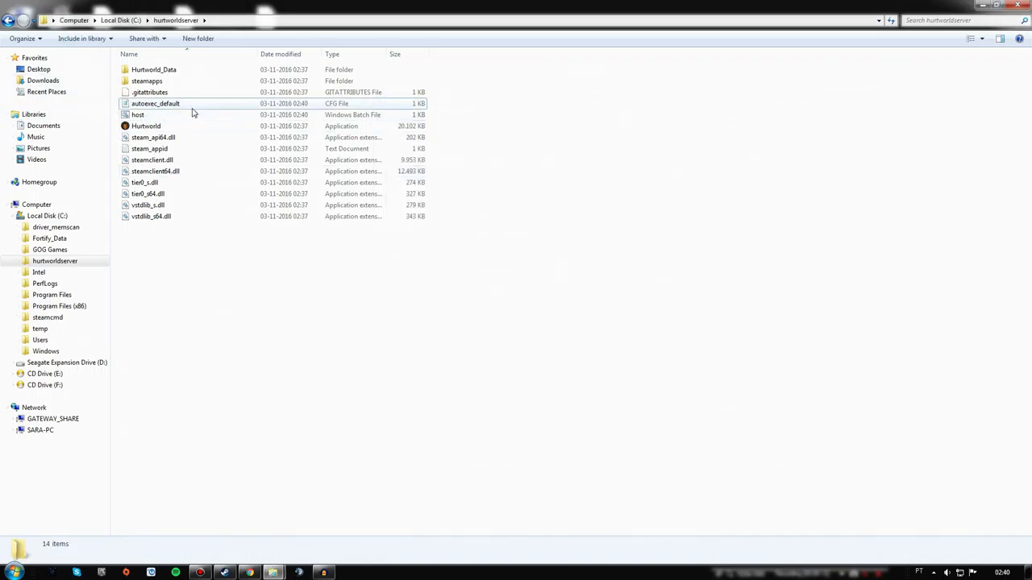
# Rename the autoexec_default config file to autoexec
pyautogui.click(137, 115)
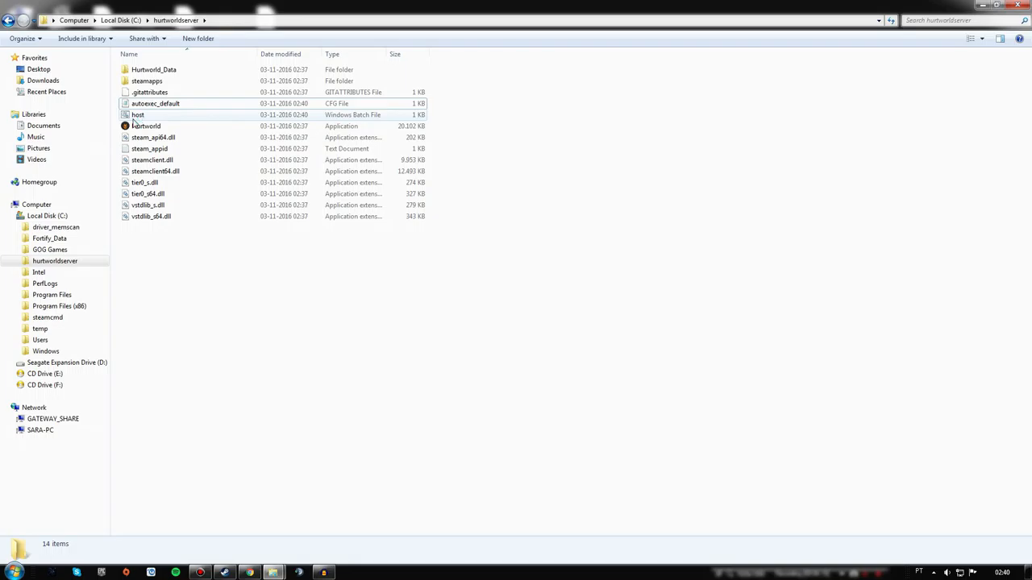
pyautogui.moveTo(137, 116)
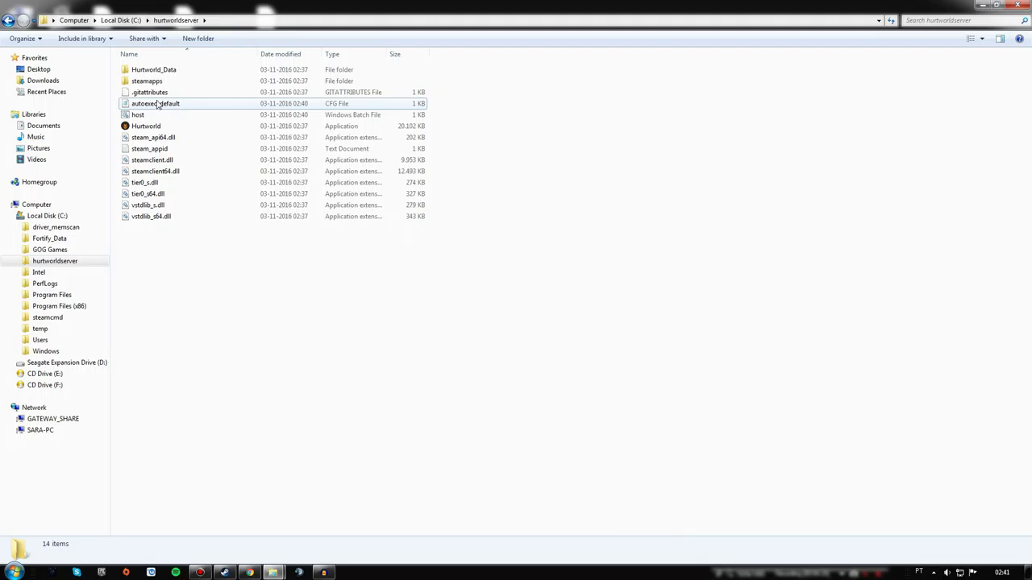
pyautogui.rightClick(154, 103)
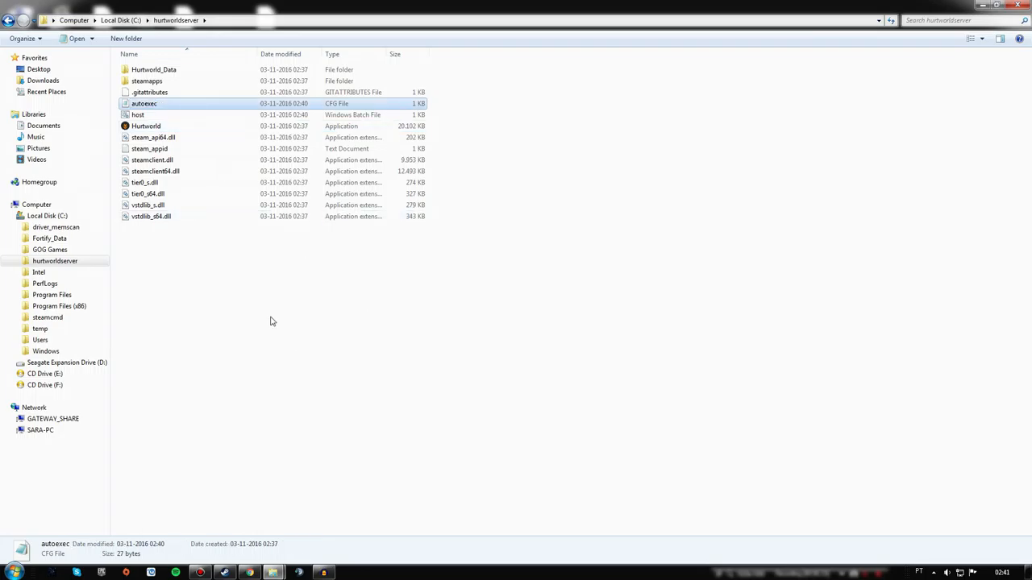
pyautogui.moveTo(137, 109)
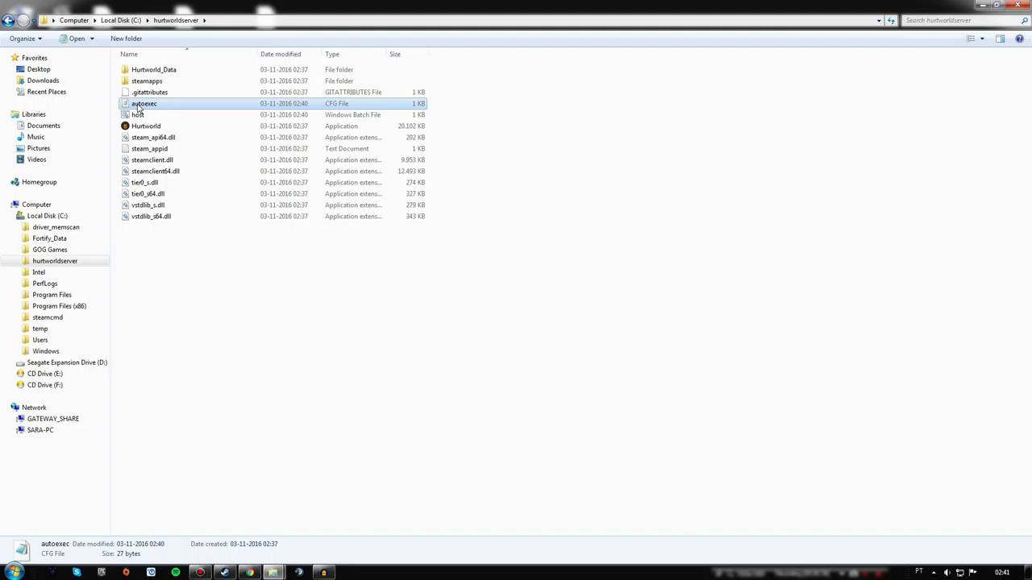
pyautogui.moveTo(161, 106)
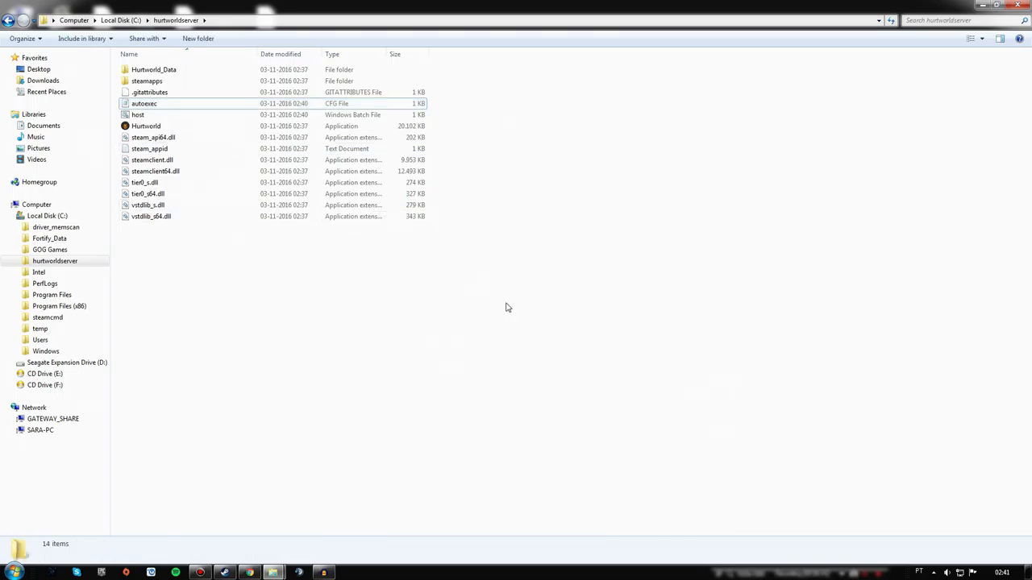
pyautogui.moveTo(174, 171)
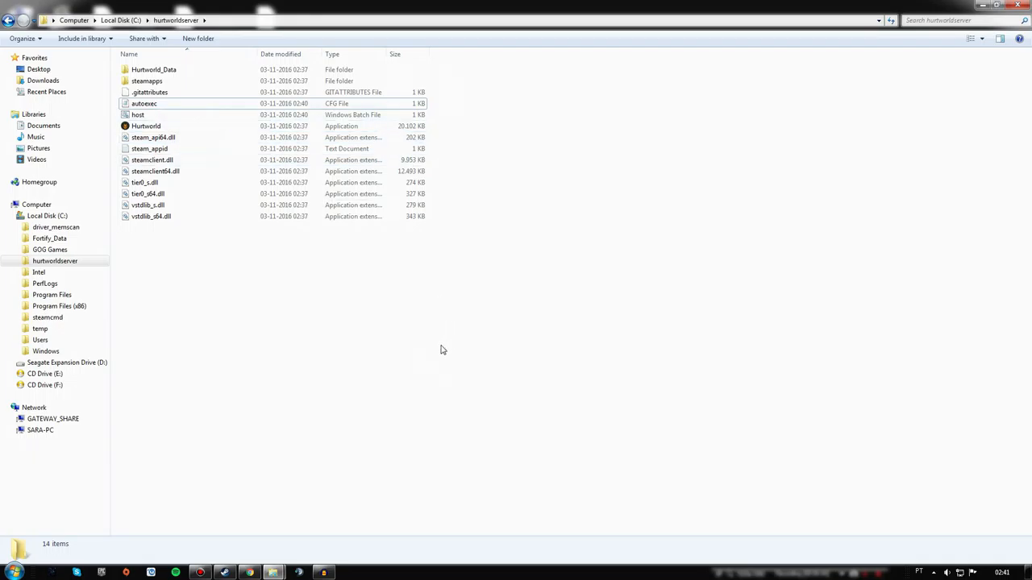
pyautogui.moveTo(418, 331)
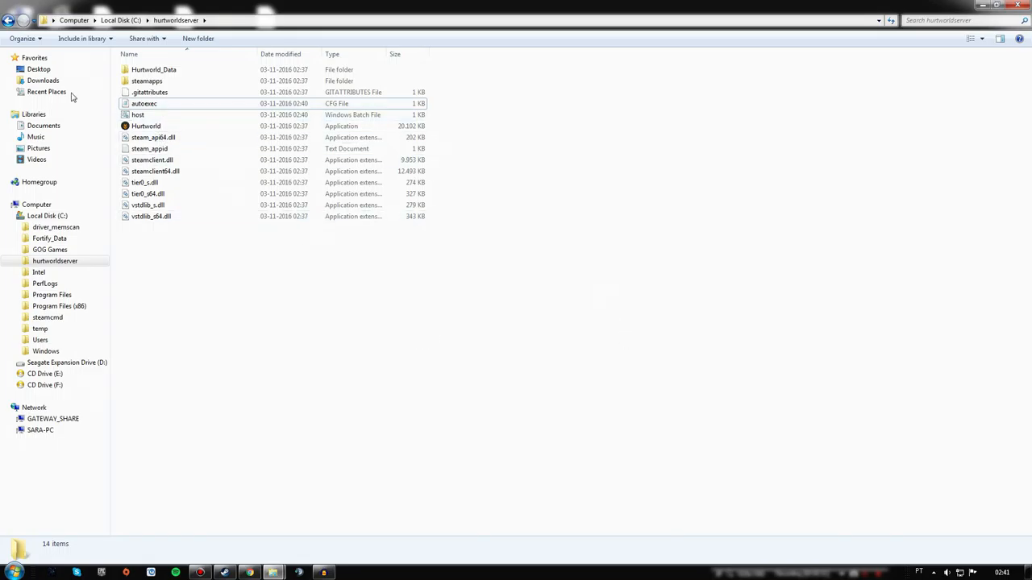
pyautogui.moveTo(250, 282)
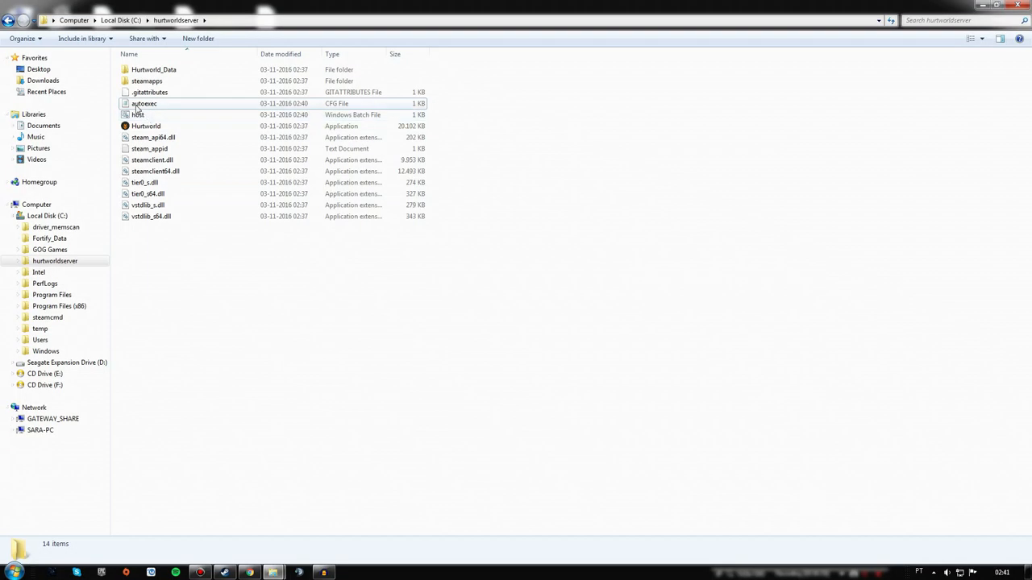
# Run host.bat as administrator to launch Hurtworld to its main menu
pyautogui.click(138, 115)
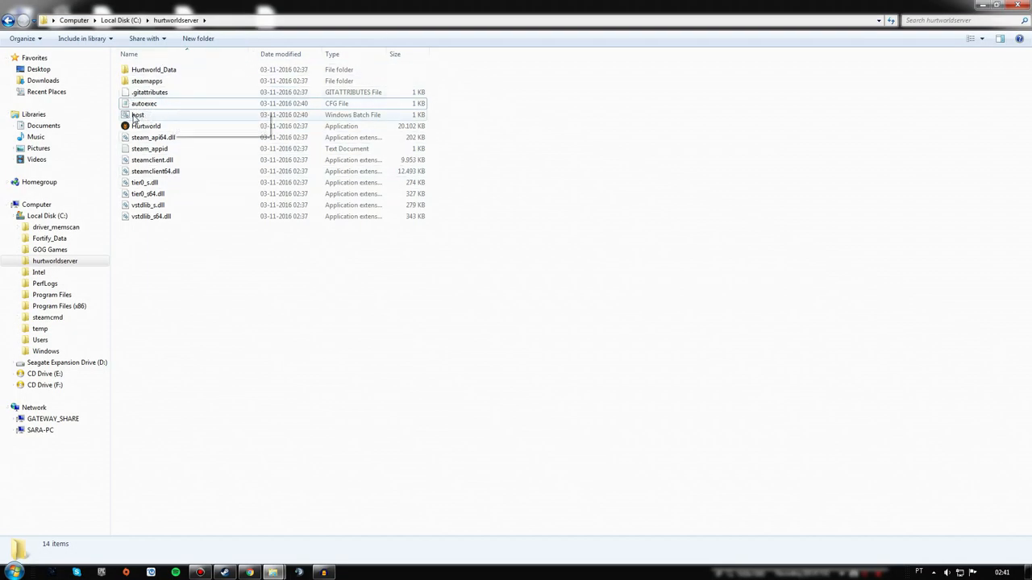
pyautogui.moveTo(138, 115)
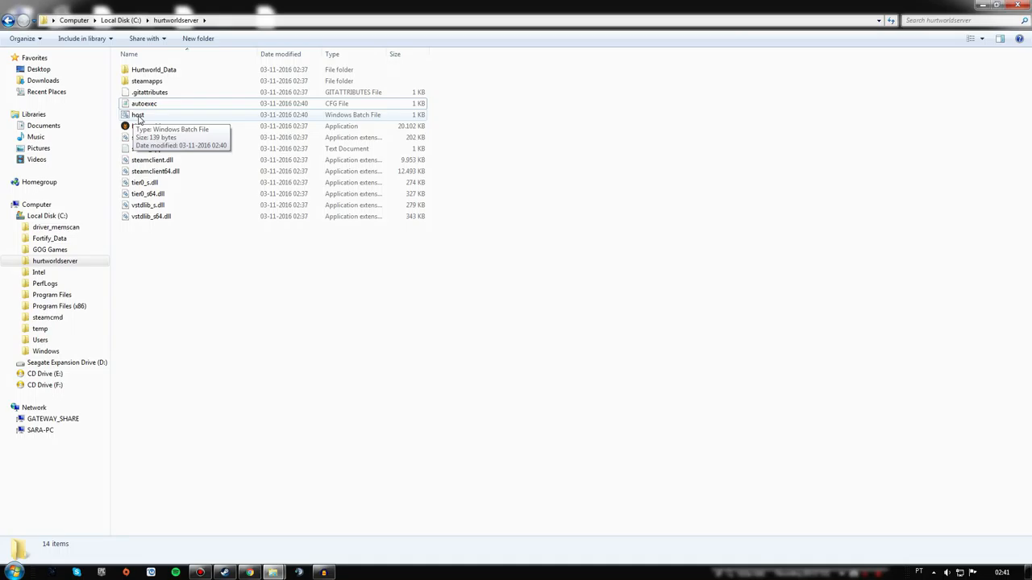
pyautogui.rightClick(138, 114)
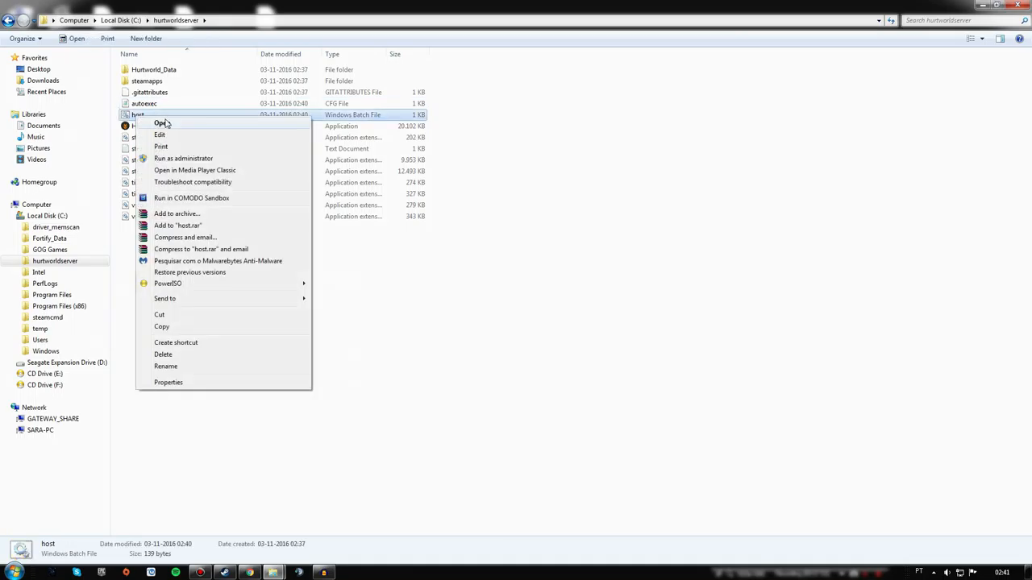
pyautogui.moveTo(183, 158)
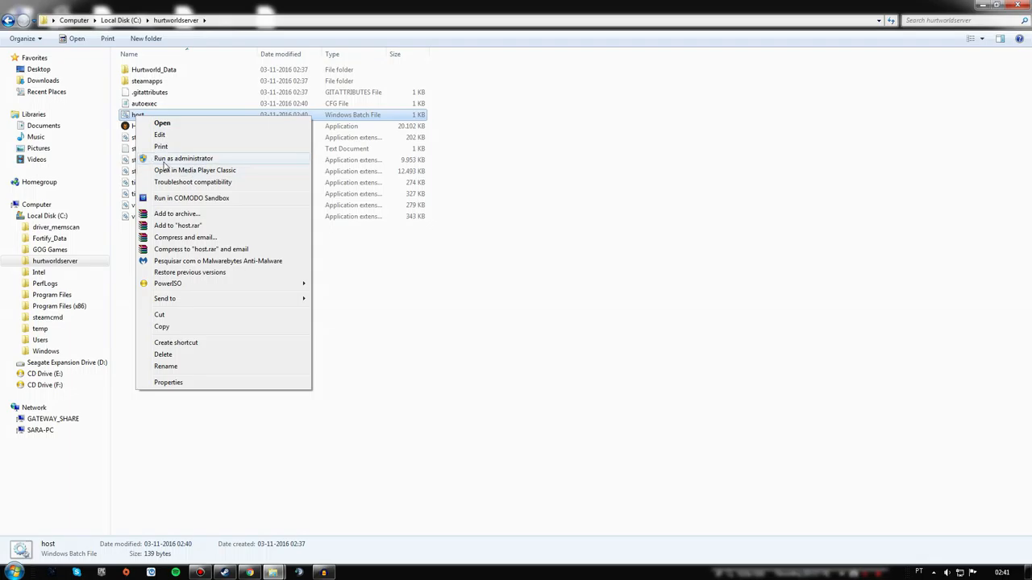
pyautogui.click(162, 123)
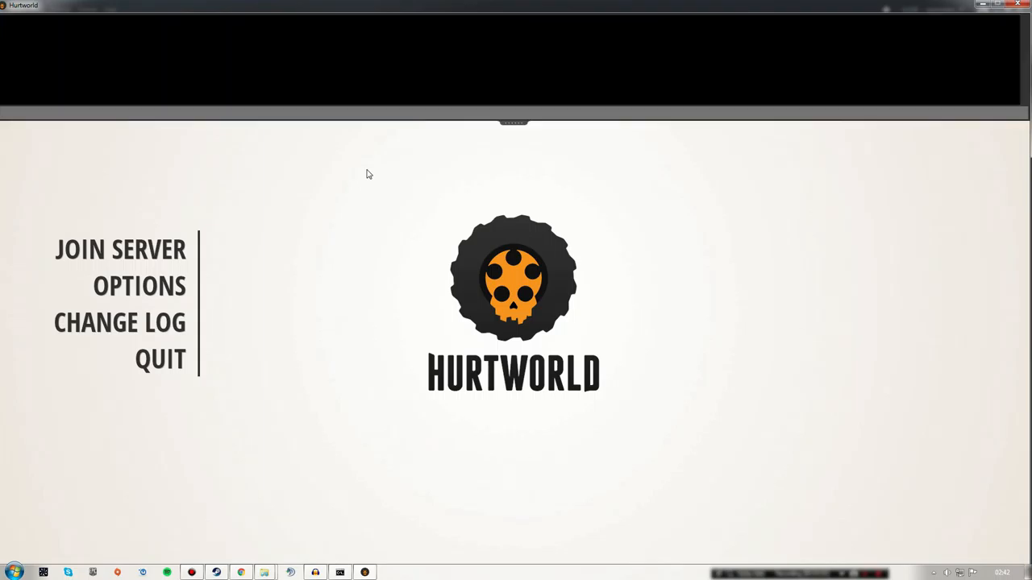
# Connect to the local server at 127.0.0.1 from the console and spawn in
pyautogui.write('connect 127.0.0.1')
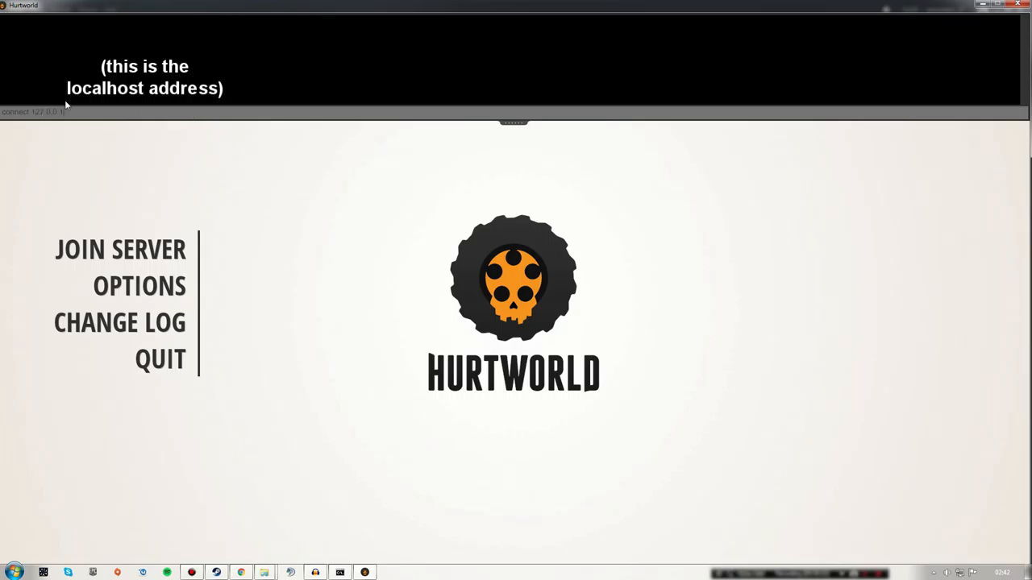
pyautogui.moveTo(109, 140)
pyautogui.write('rcon settime')
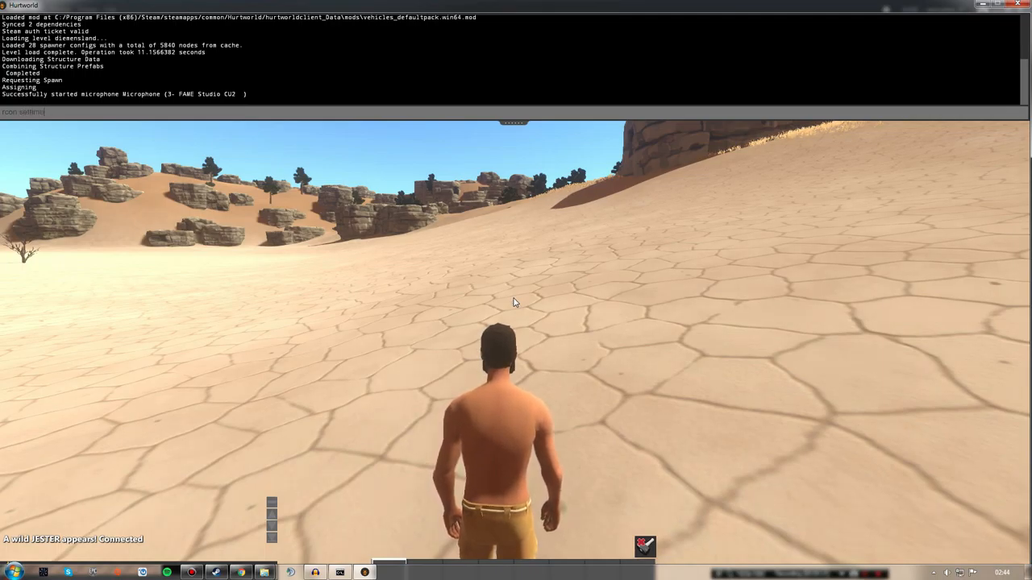
pyautogui.write('1')
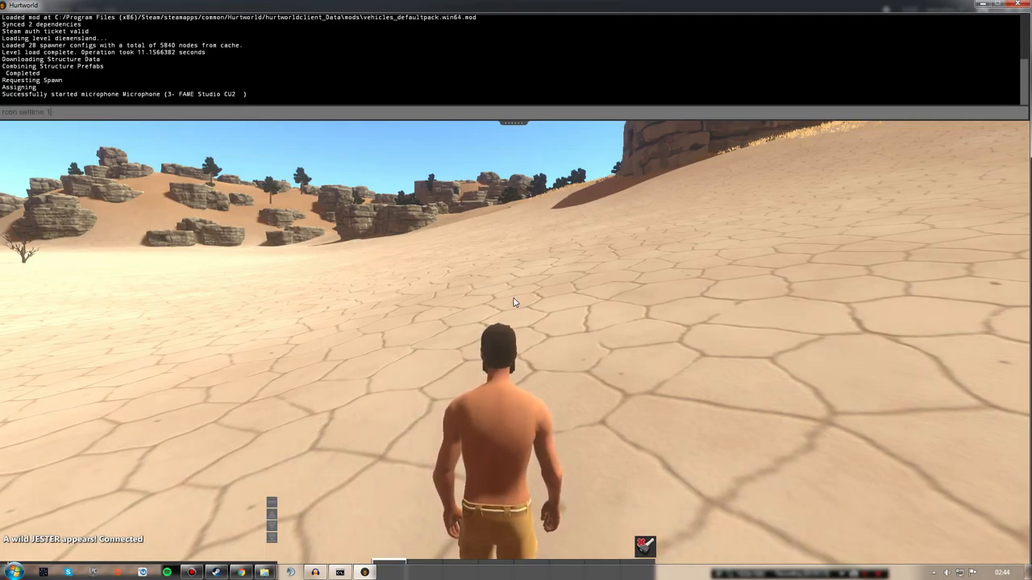